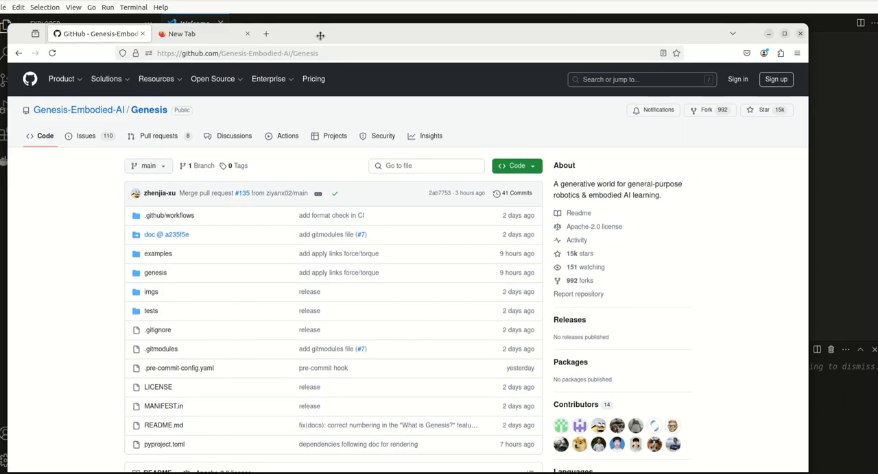
# Scroll the Genesis README down to the Quick Installation command under Getting Started.
pyautogui.scroll(-3)
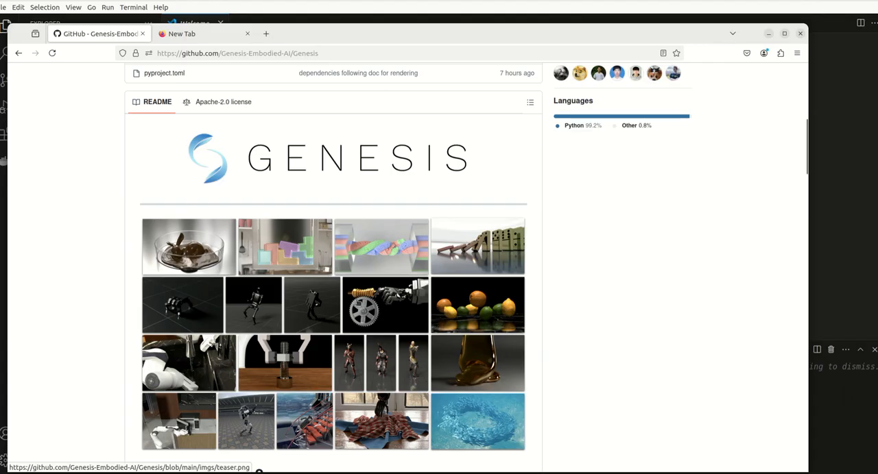
pyautogui.scroll(-3)
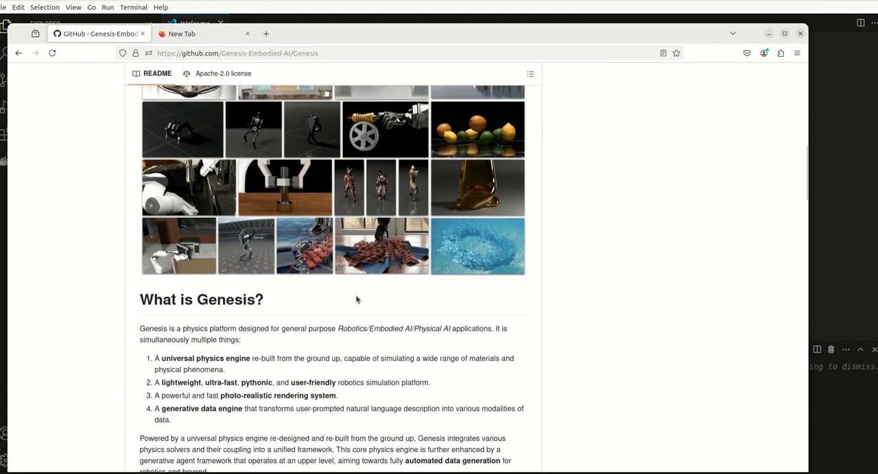
pyautogui.scroll(-3)
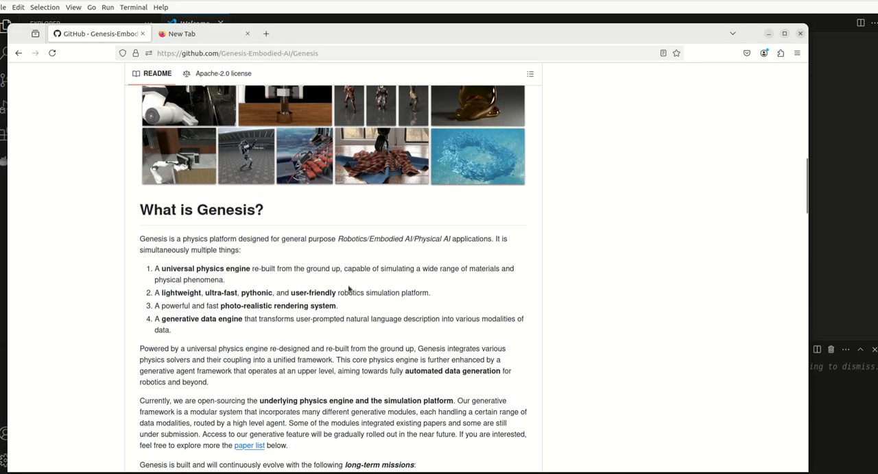
pyautogui.scroll(-3)
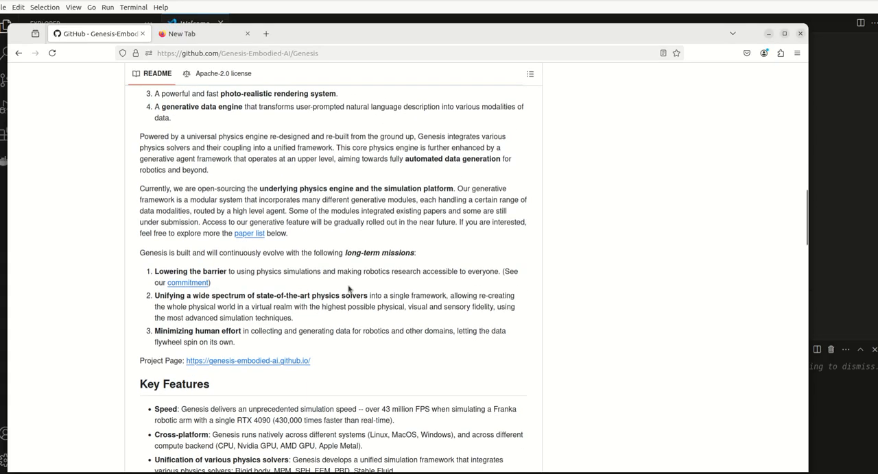
pyautogui.scroll(-3)
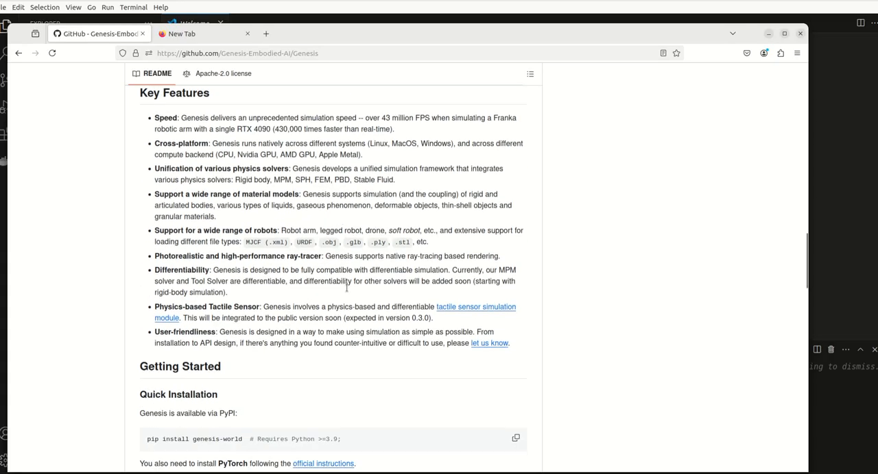
pyautogui.scroll(-3)
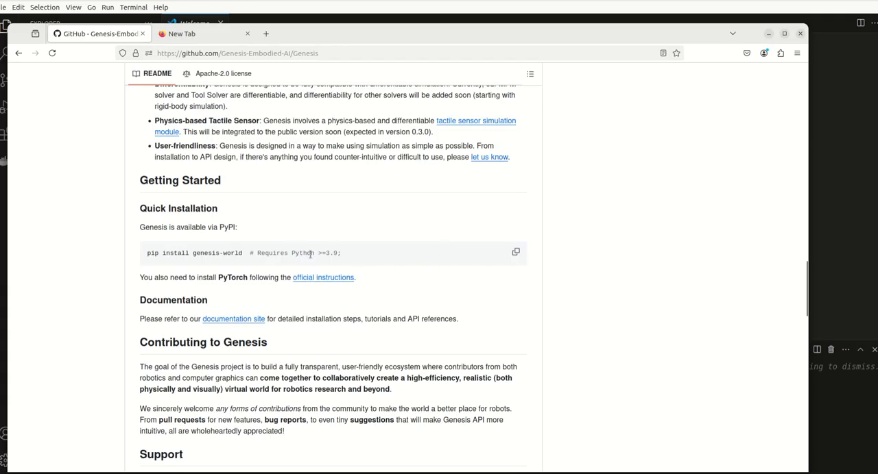
pyautogui.moveTo(318, 43)
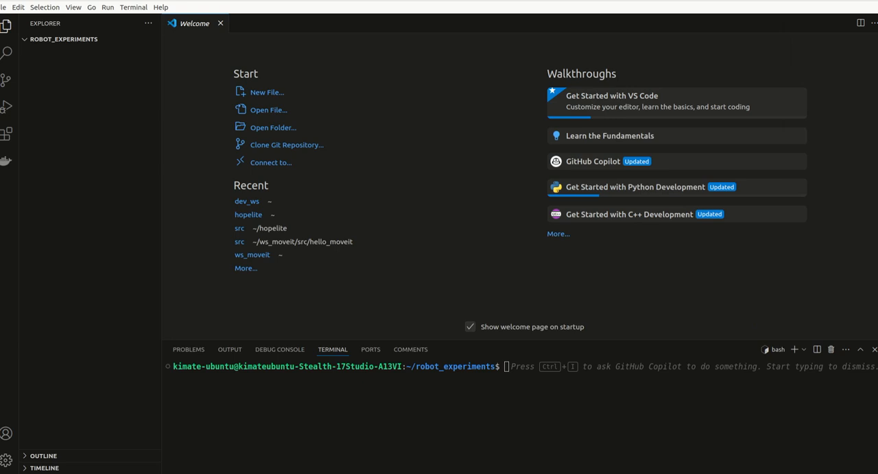
pyautogui.moveTo(306, 434)
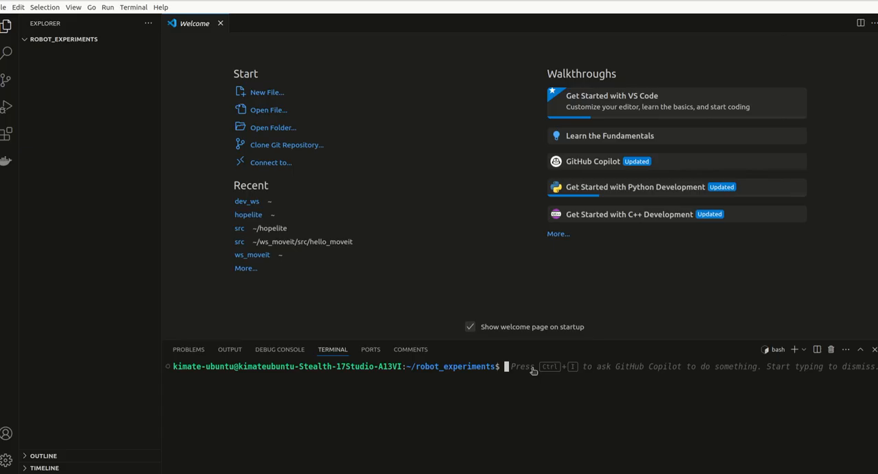
# Paste and run 'pip install genesis-world' in the integrated terminal.
pyautogui.rightClick(528, 366)
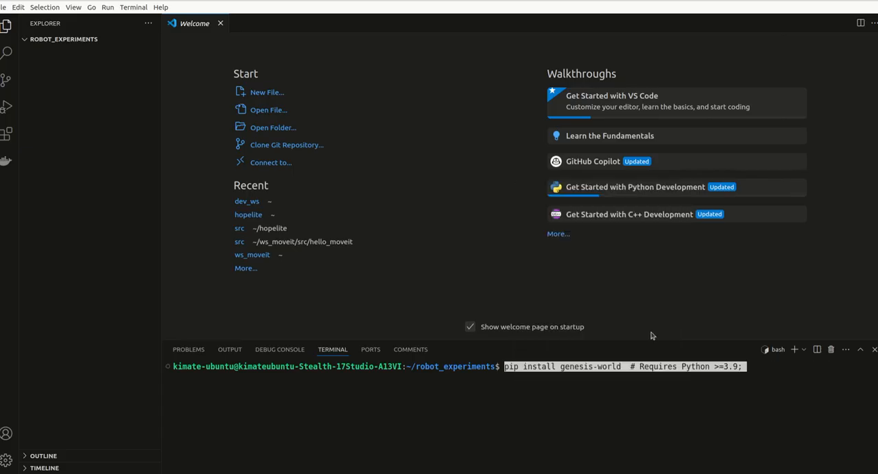
pyautogui.press('Return')
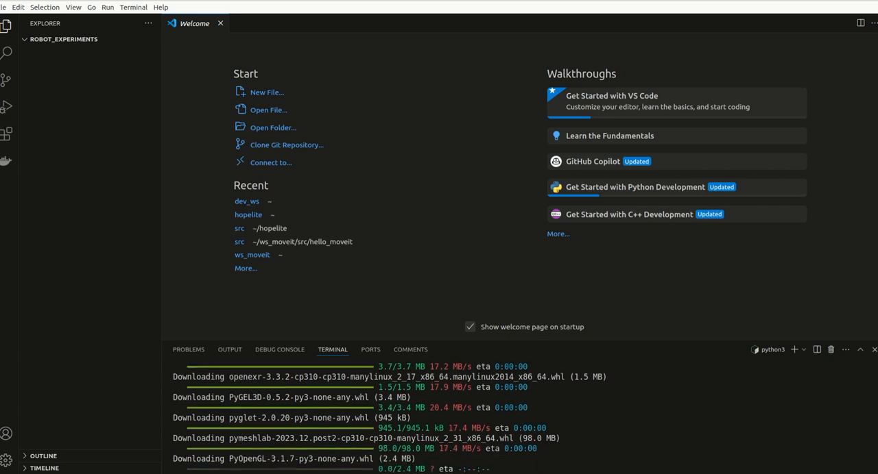
pyautogui.scroll(-3)
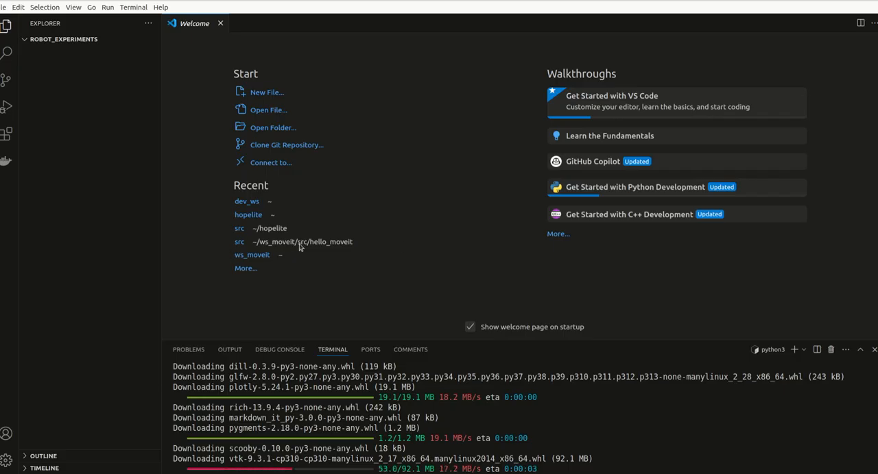
pyautogui.moveTo(388, 245)
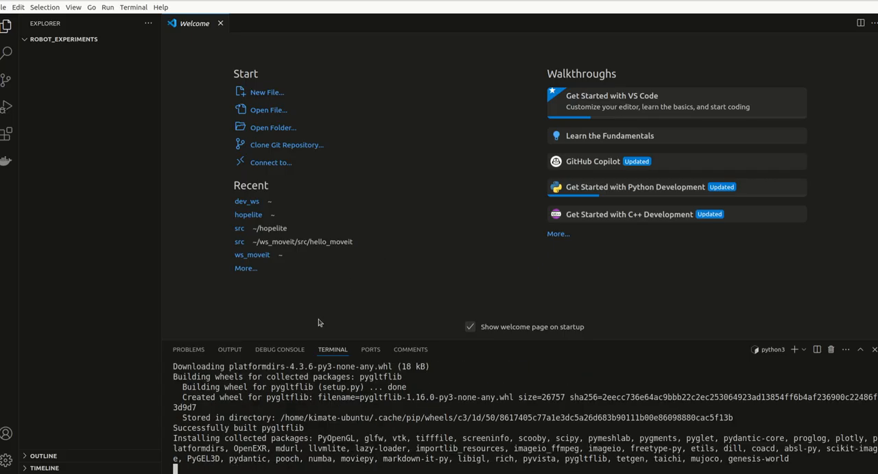
pyautogui.moveTo(111, 15)
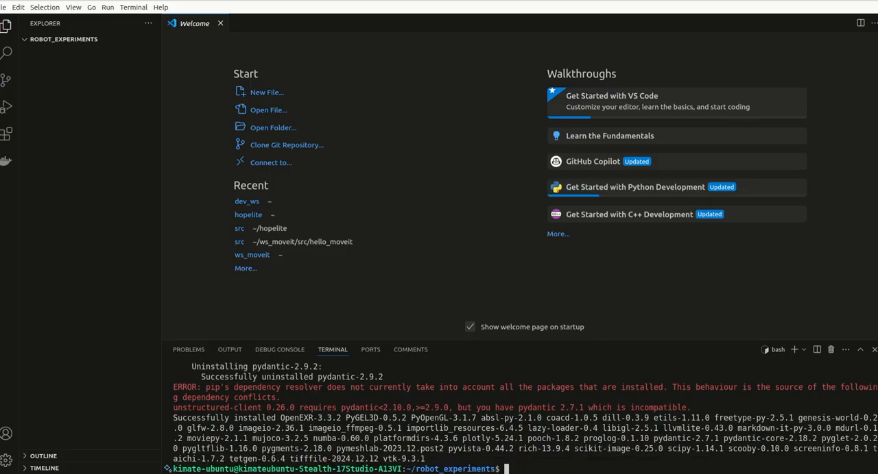
pyautogui.moveTo(523, 461)
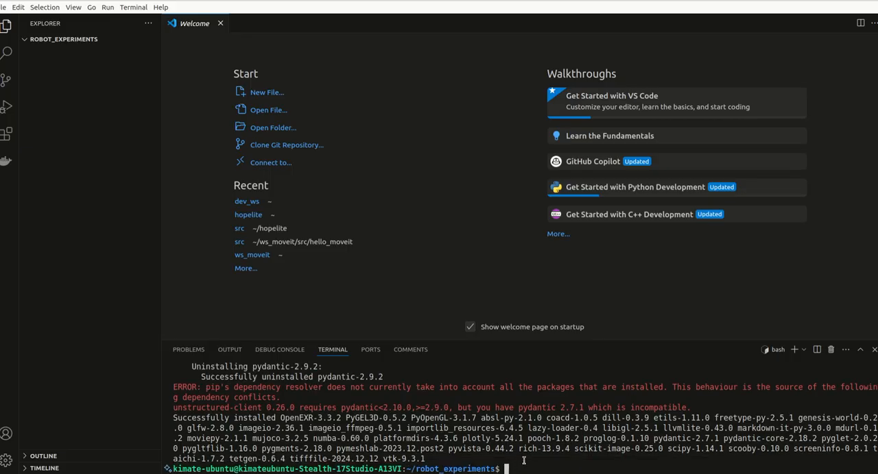
# Run 'pip install pydantic' in the terminal, retrying after the 'instyall' typo.
pyautogui.write('pip')
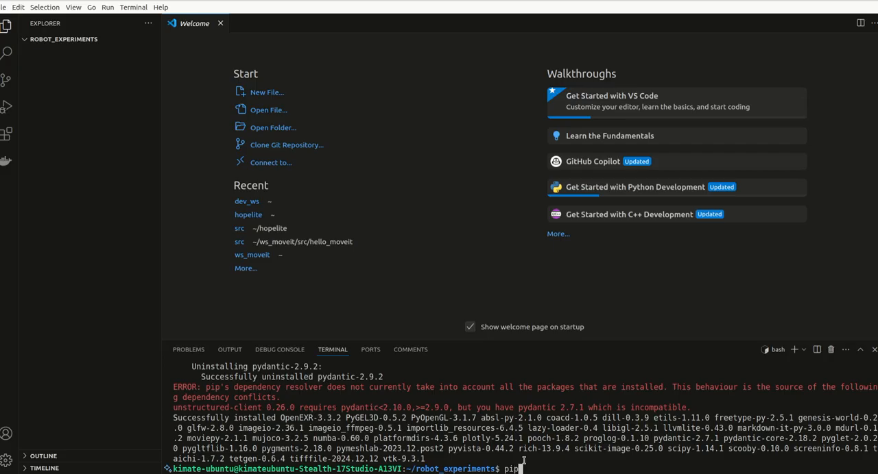
pyautogui.write('instya')
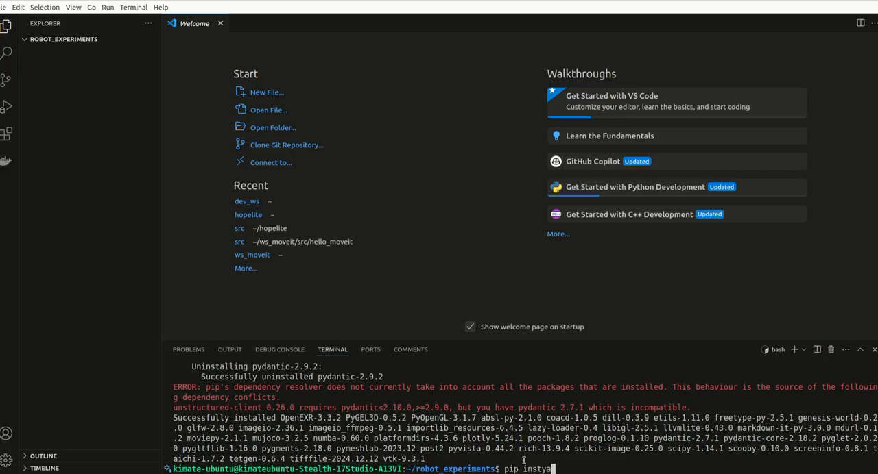
pyautogui.write('all pydanti')
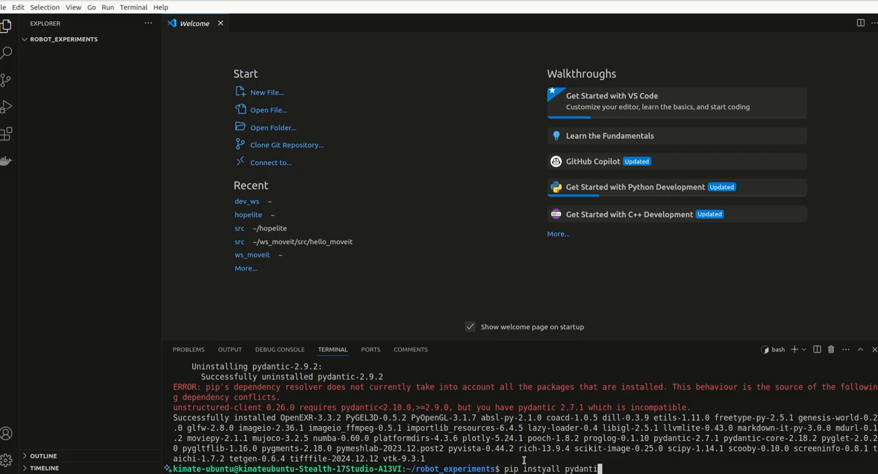
pyautogui.press('Return')
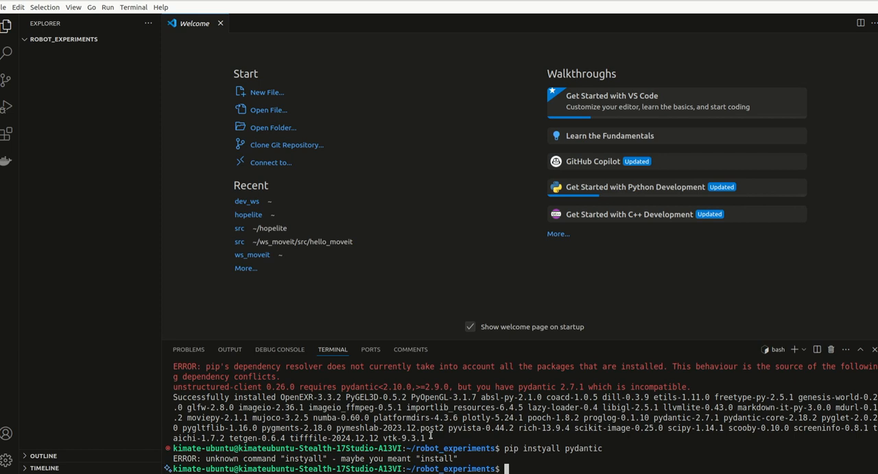
pyautogui.write('pip instyall pydantic')
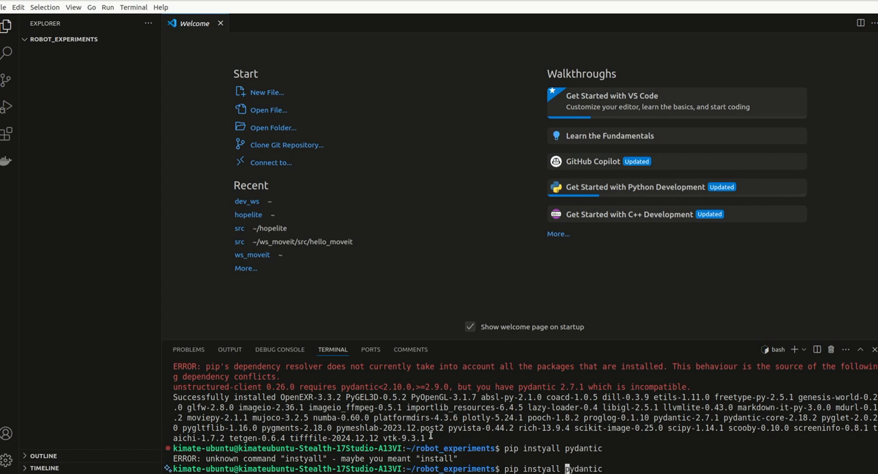
pyautogui.press('Return')
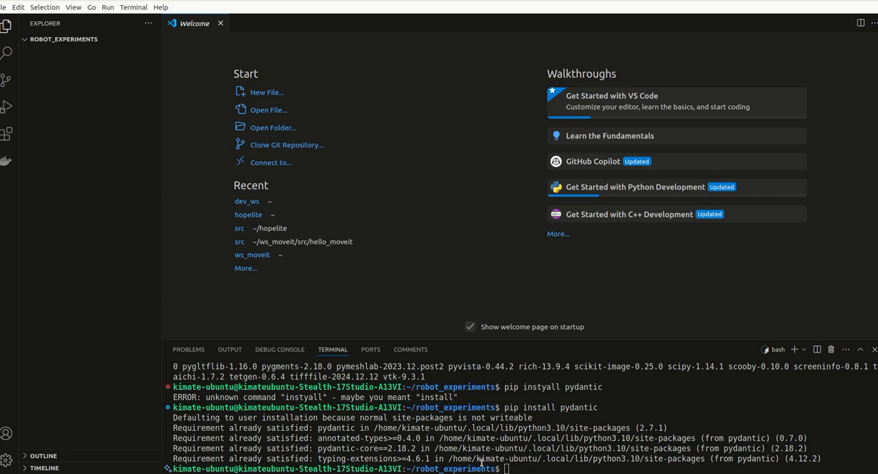
# Paste the pip command upgrading pydantic to 2.10.4 into the terminal.
pyautogui.rightClick(479, 446)
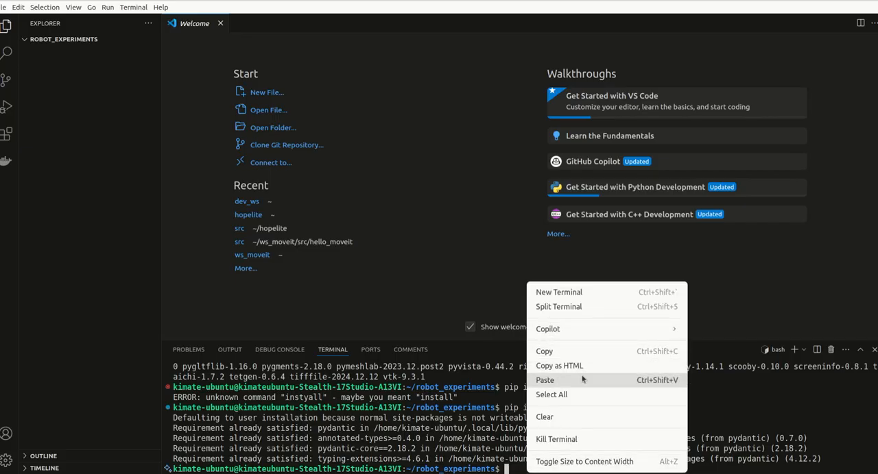
pyautogui.click(544, 380)
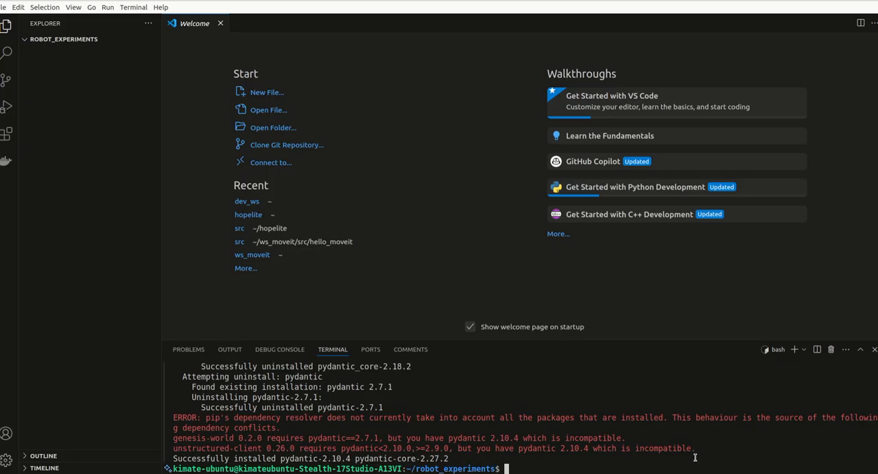
pyautogui.moveTo(525, 469)
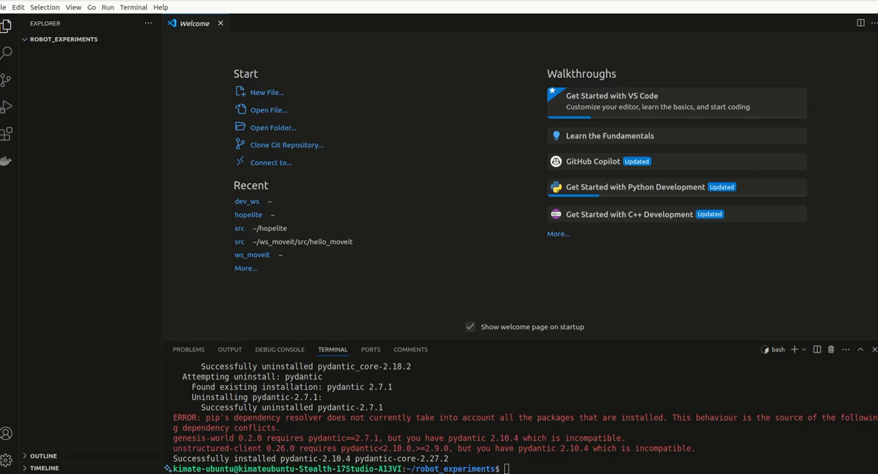
pyautogui.moveTo(663, 210)
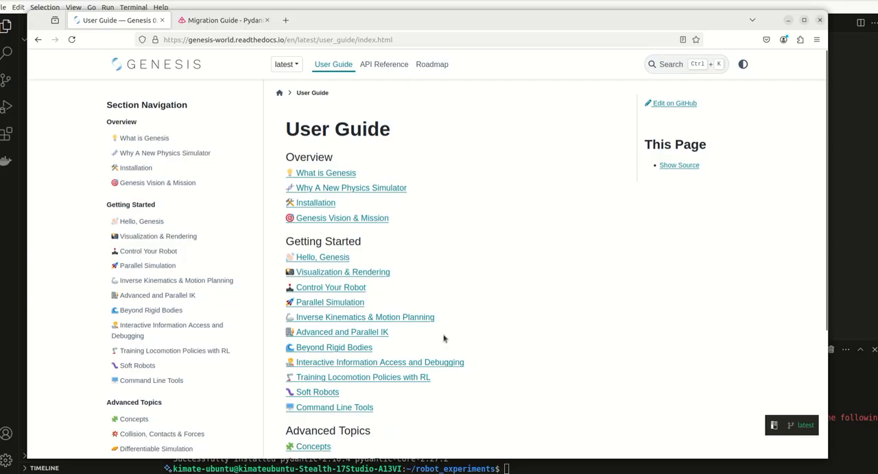
# Open the 'What is Genesis' overview page in the docs and read it.
pyautogui.scroll(-3)
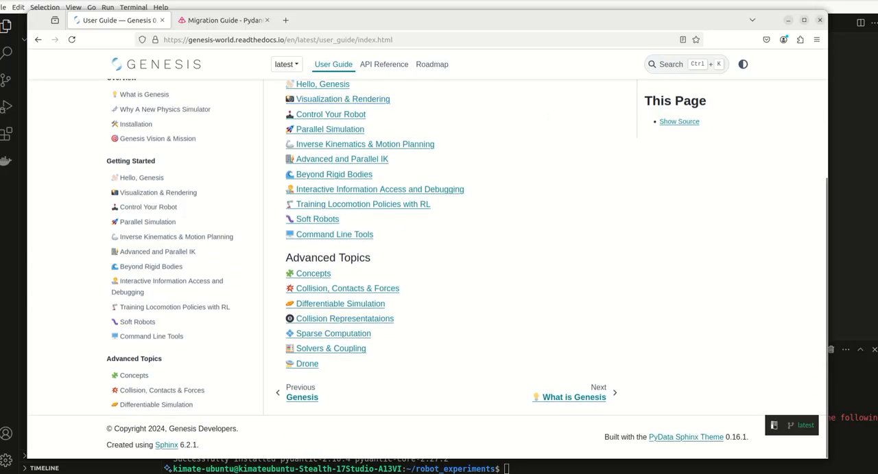
pyautogui.click(574, 398)
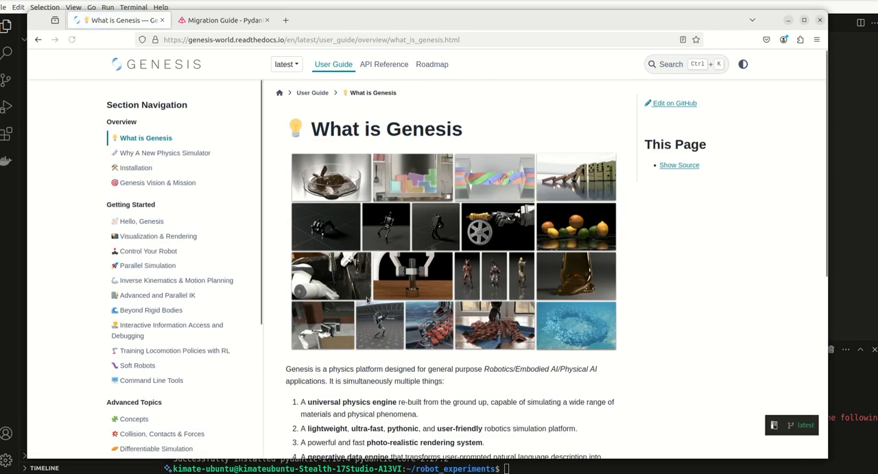
pyautogui.scroll(-3)
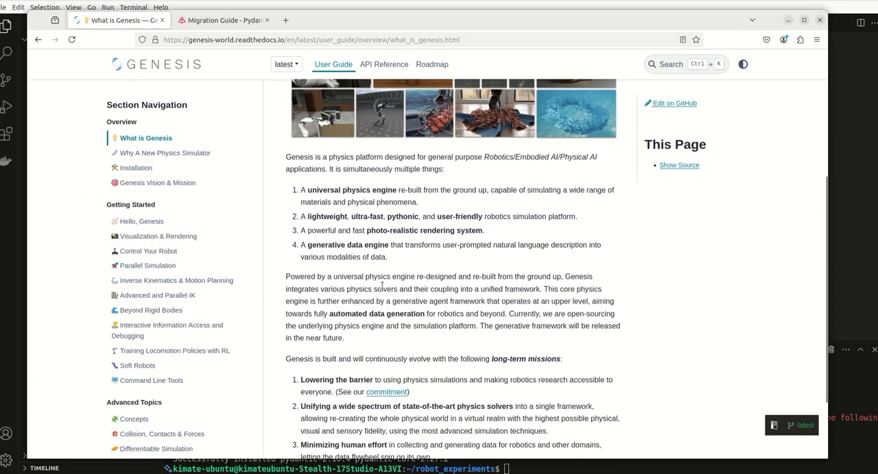
pyautogui.scroll(-3)
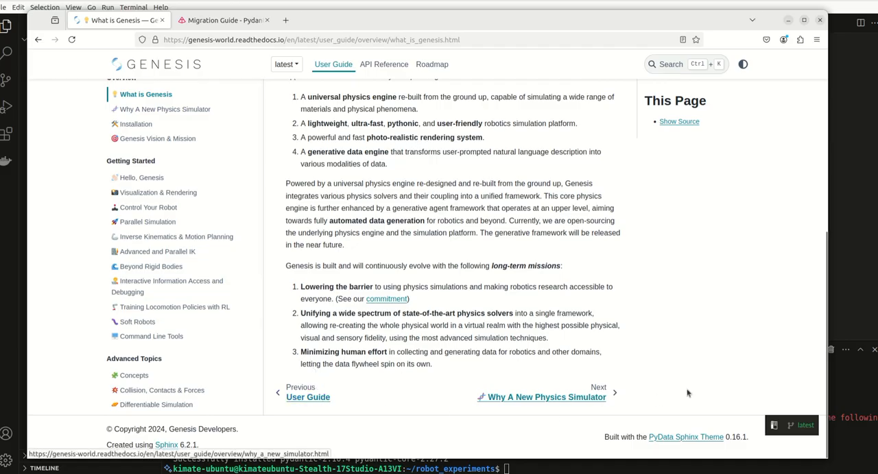
pyautogui.moveTo(586, 397)
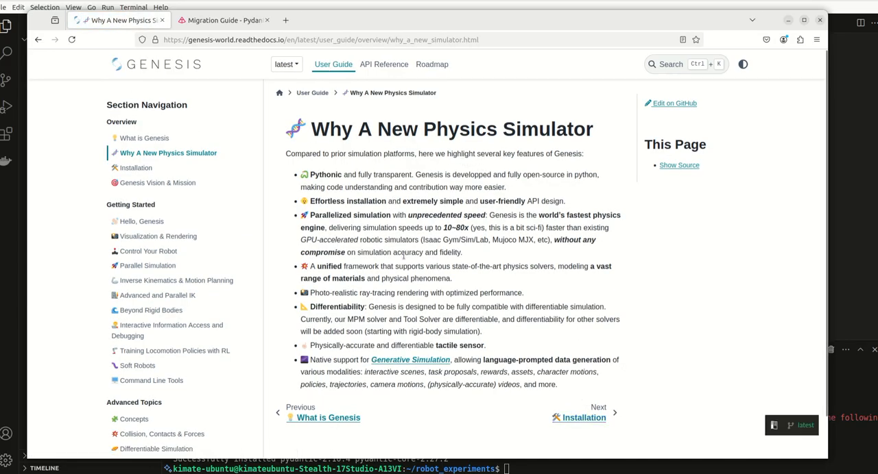
pyautogui.moveTo(362, 311)
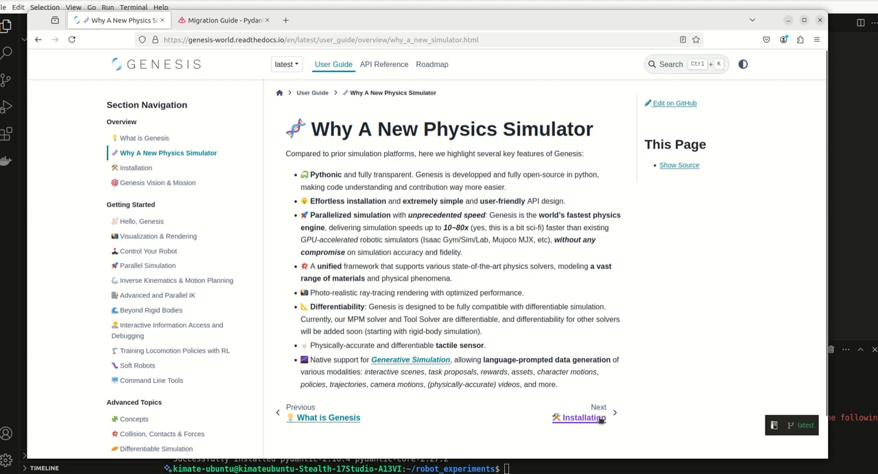
pyautogui.moveTo(582, 418)
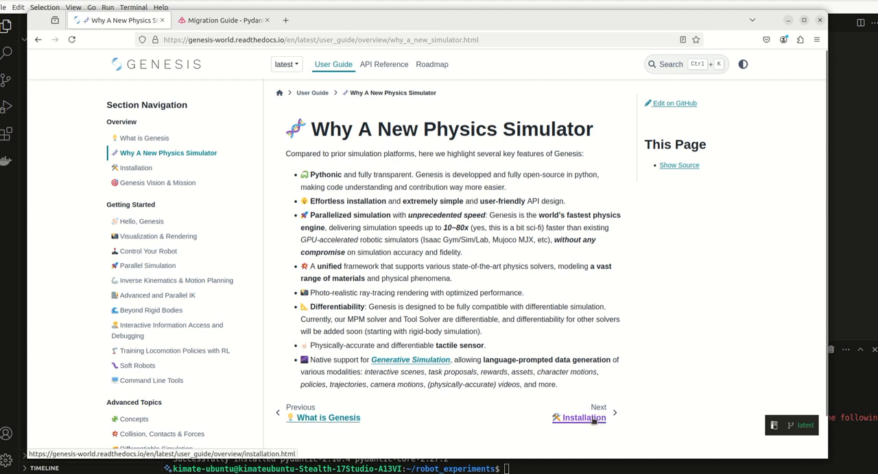
# Open the Installation page and scroll down to the Motion planning section.
pyautogui.click(582, 418)
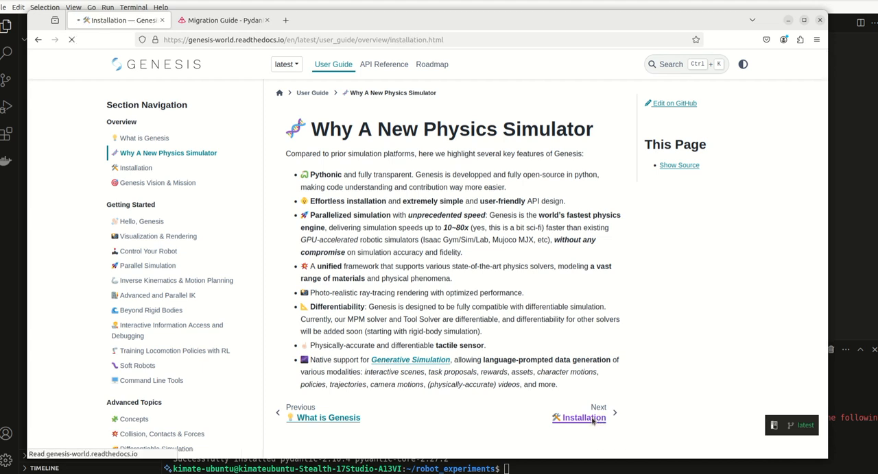
pyautogui.click(582, 417)
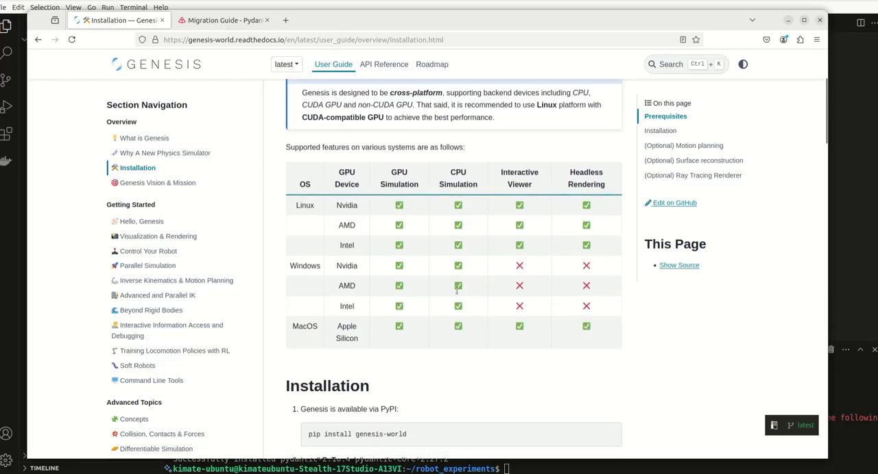
pyautogui.moveTo(593, 340)
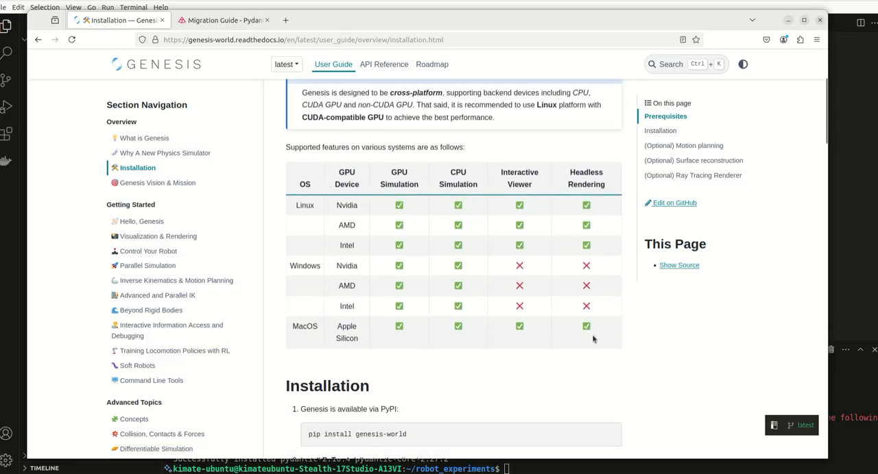
pyautogui.moveTo(470, 339)
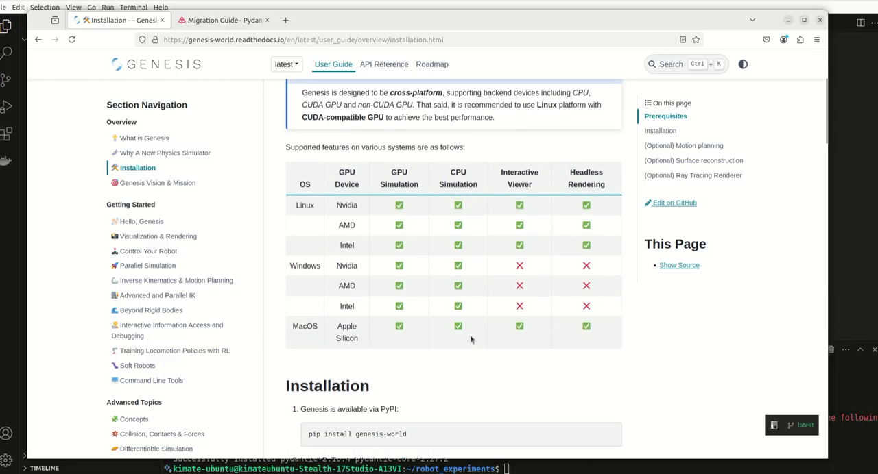
pyautogui.scroll(-3)
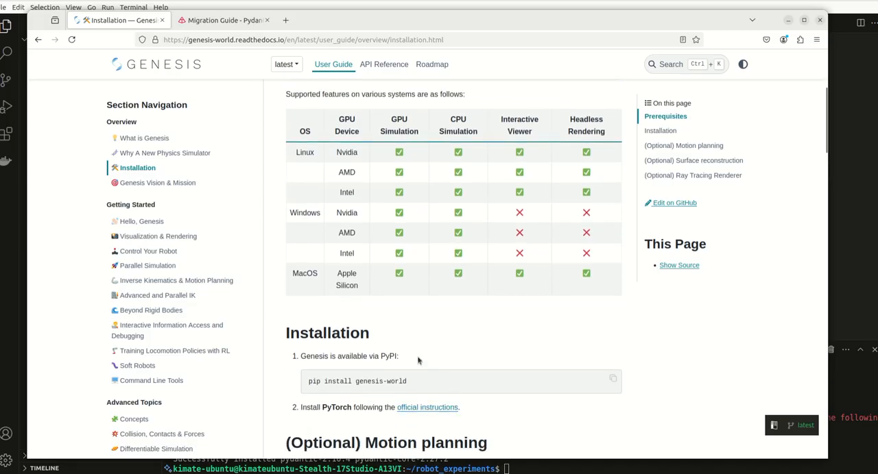
pyautogui.scroll(-3)
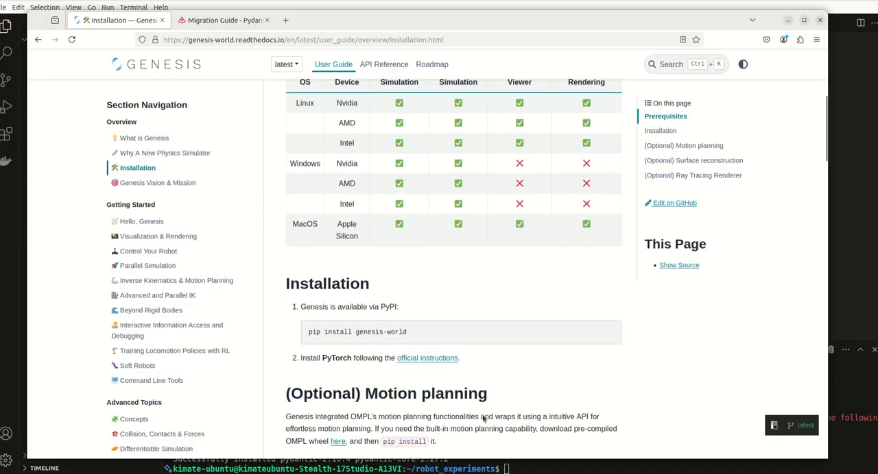
pyautogui.scroll(-3)
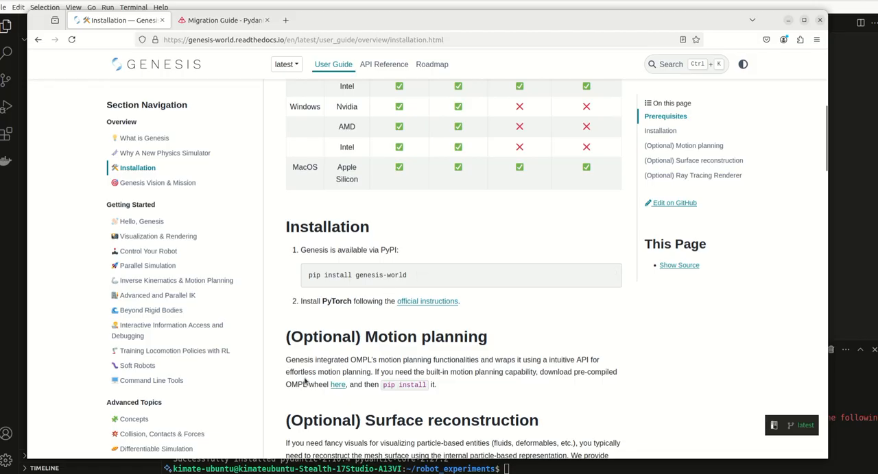
pyautogui.moveTo(574, 371)
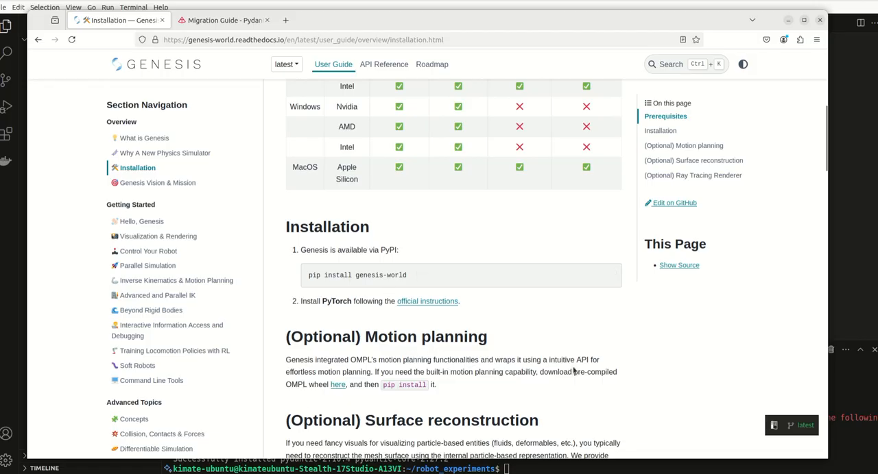
pyautogui.moveTo(548, 385)
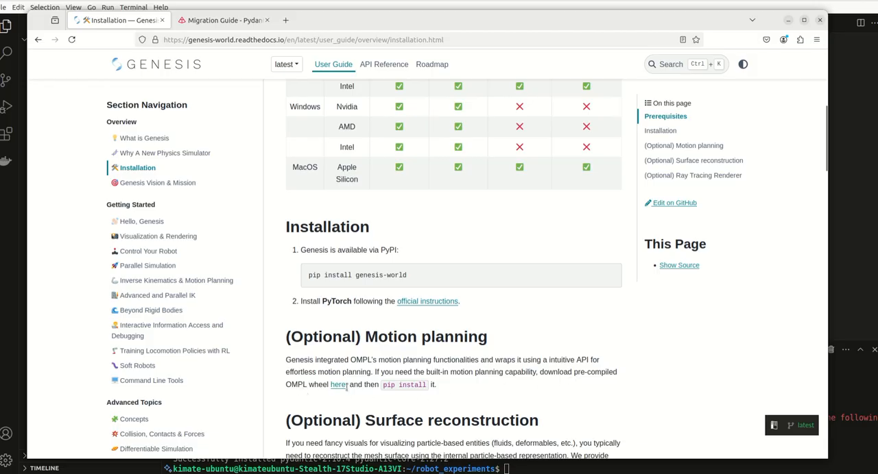
pyautogui.moveTo(338, 385)
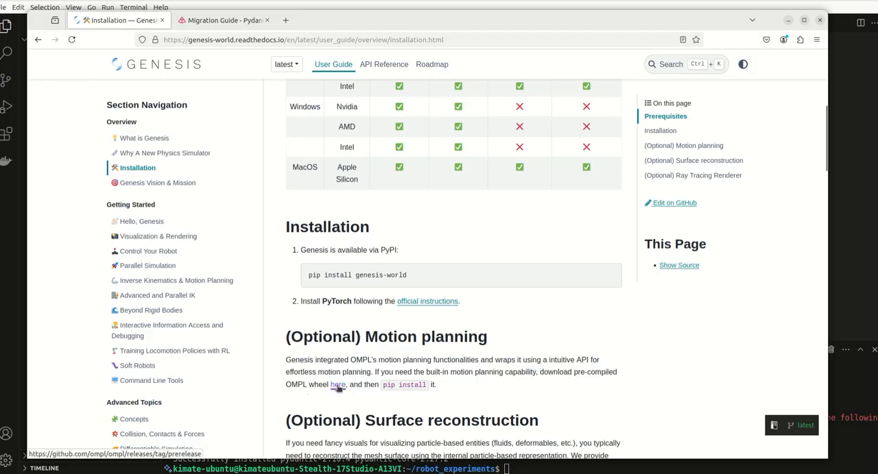
# Follow the OMPL wheel link and view the OMPL prerelease page in its tab.
pyautogui.click(338, 384)
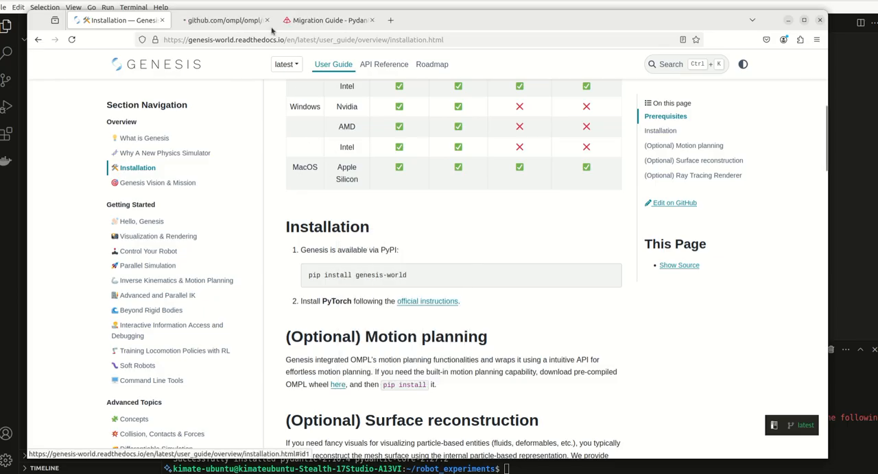
pyautogui.click(221, 20)
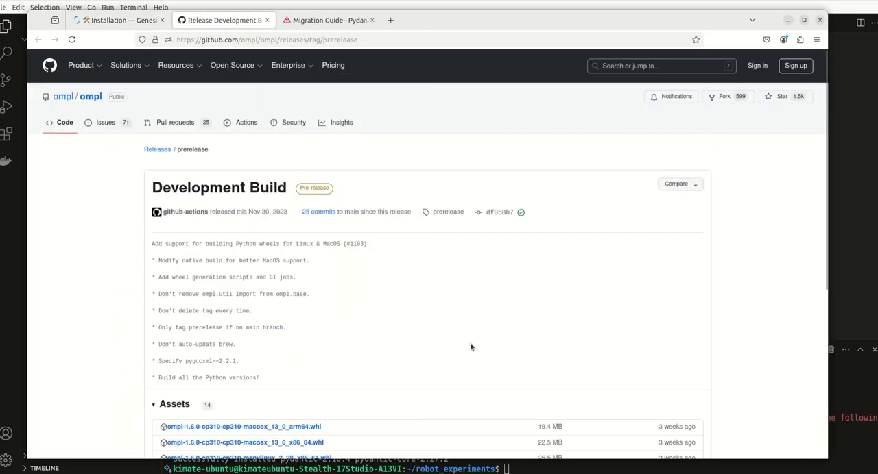
pyautogui.scroll(-3)
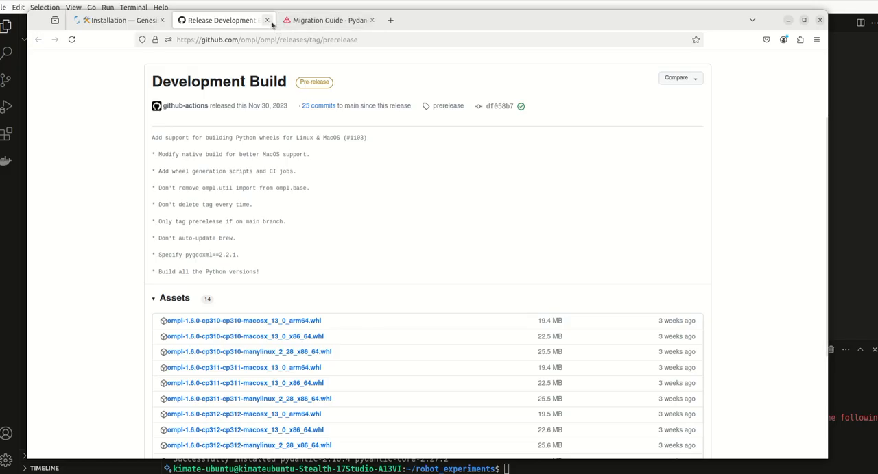
# Close the OMPL tab and scroll the Installation page to the Ray Tracing Renderer section.
pyautogui.click(267, 20)
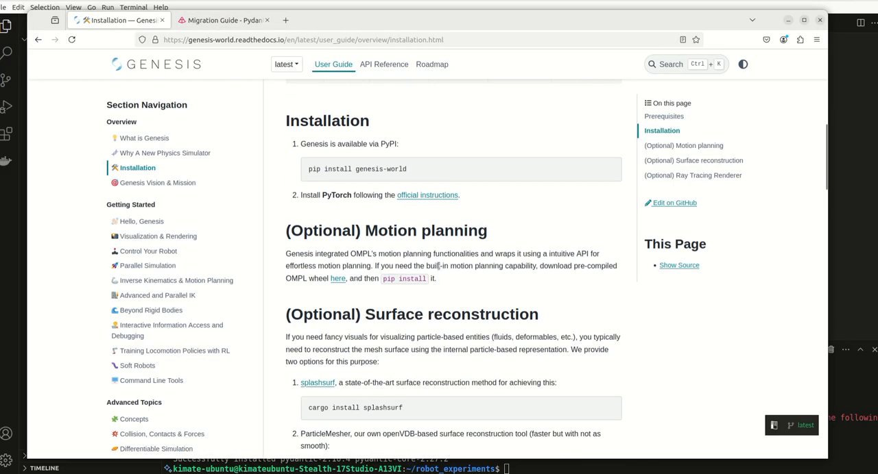
pyautogui.moveTo(365, 393)
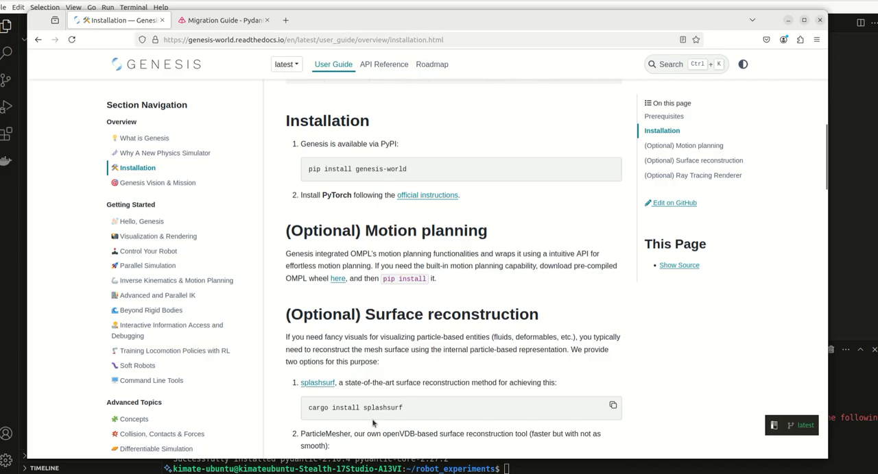
pyautogui.scroll(-3)
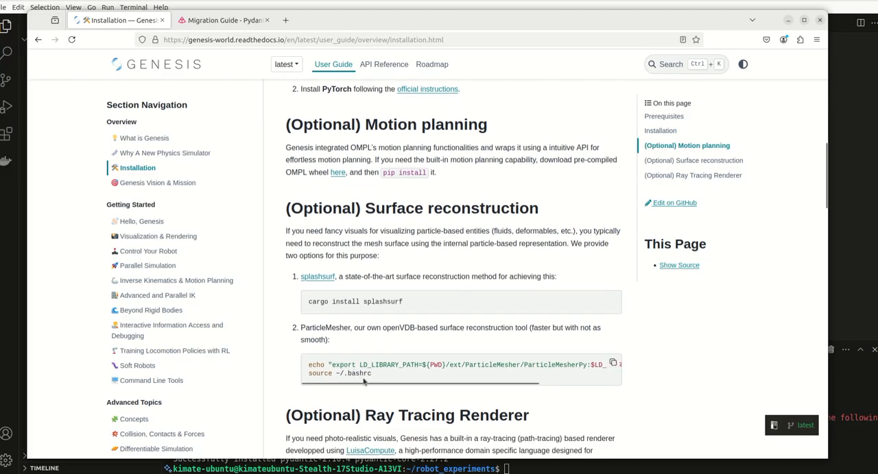
pyautogui.moveTo(383, 258)
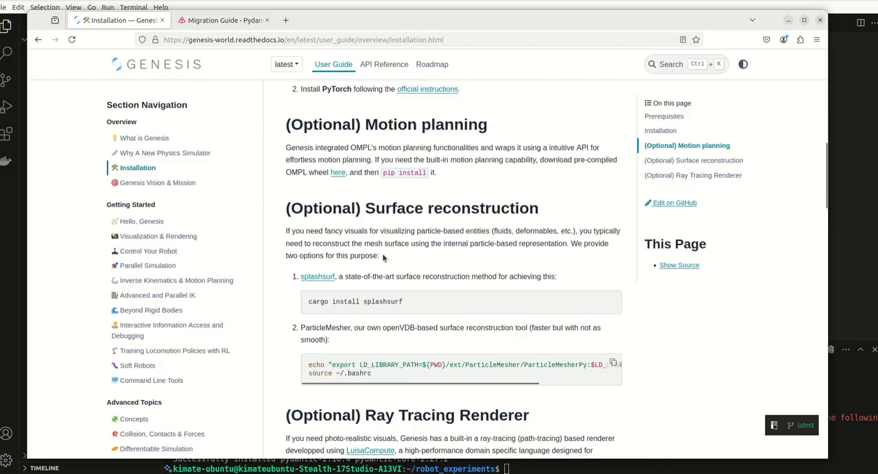
pyautogui.moveTo(422, 307)
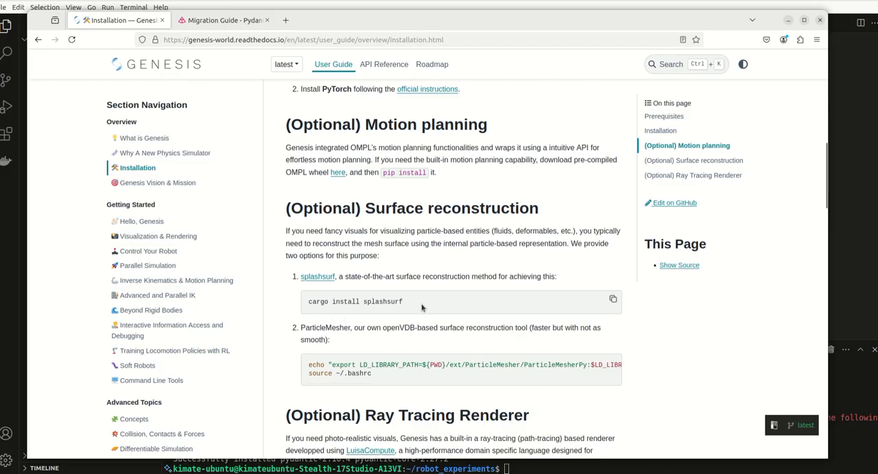
pyautogui.moveTo(392, 310)
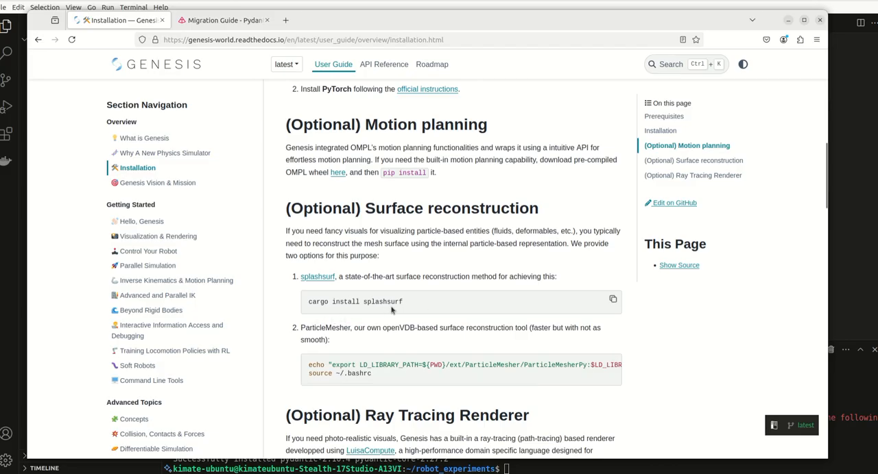
pyautogui.moveTo(464, 341)
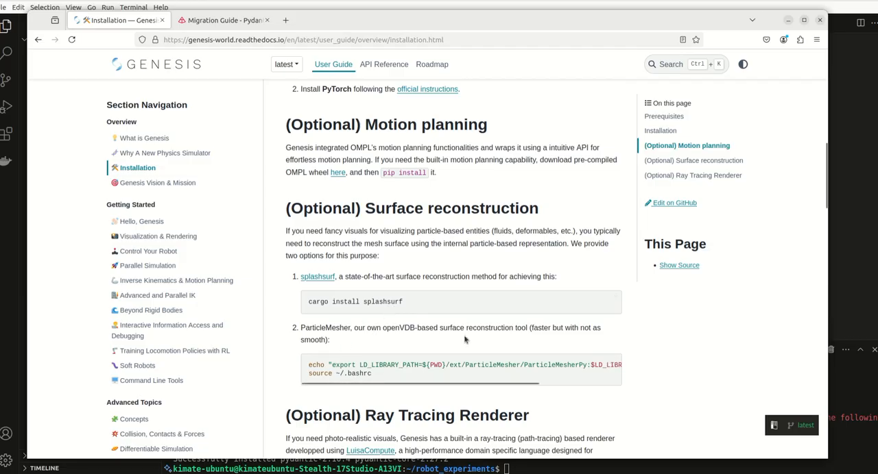
pyautogui.moveTo(581, 351)
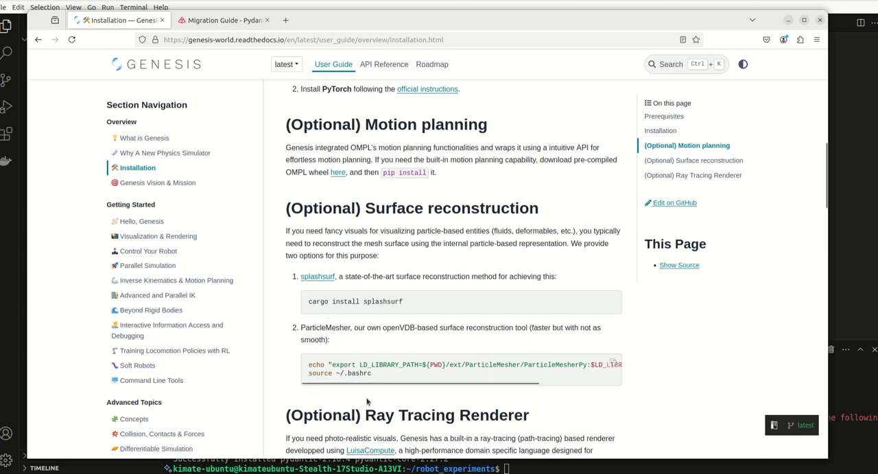
pyautogui.scroll(-3)
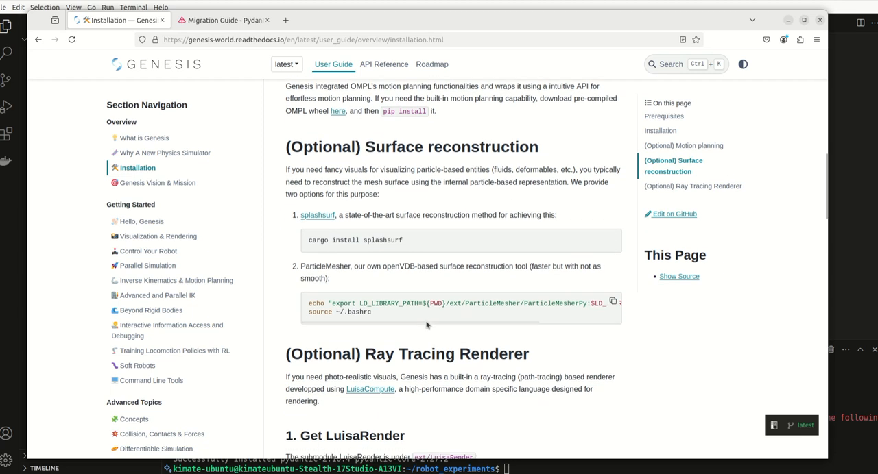
pyautogui.scroll(-3)
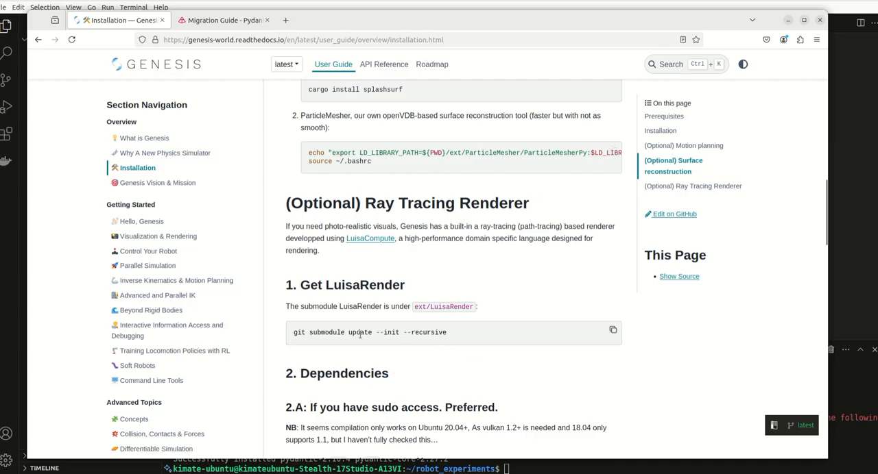
pyautogui.moveTo(403, 252)
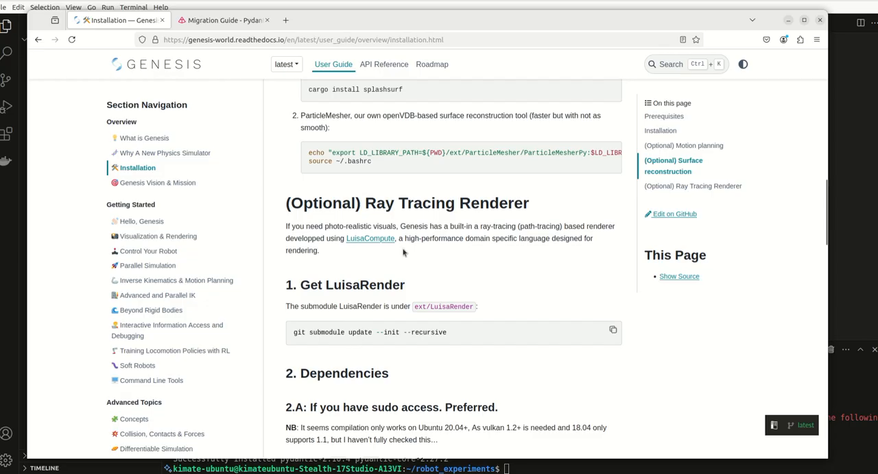
pyautogui.moveTo(611, 330)
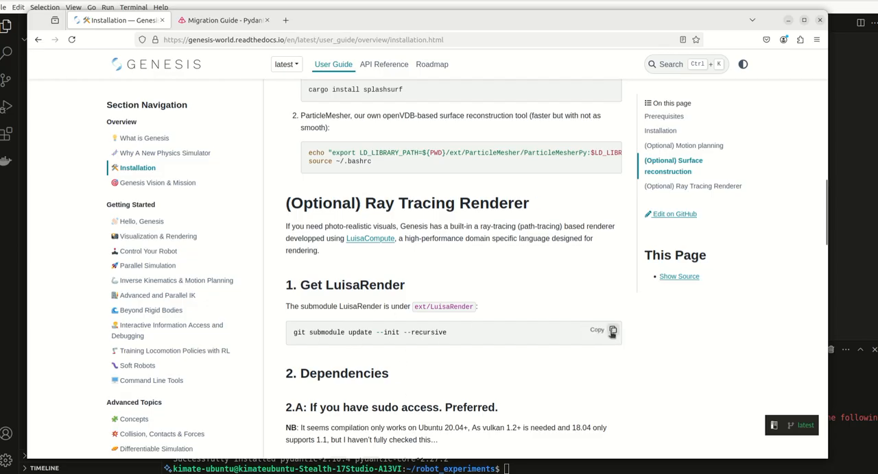
pyautogui.scroll(-3)
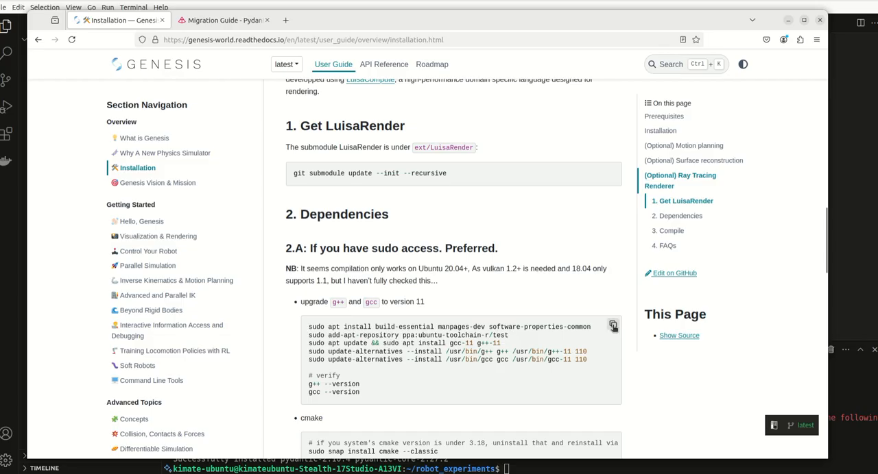
pyautogui.moveTo(416, 164)
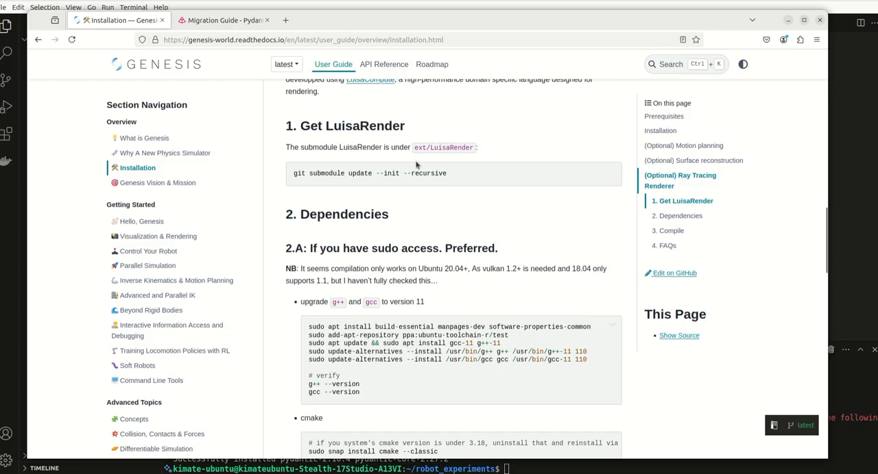
pyautogui.moveTo(417, 165)
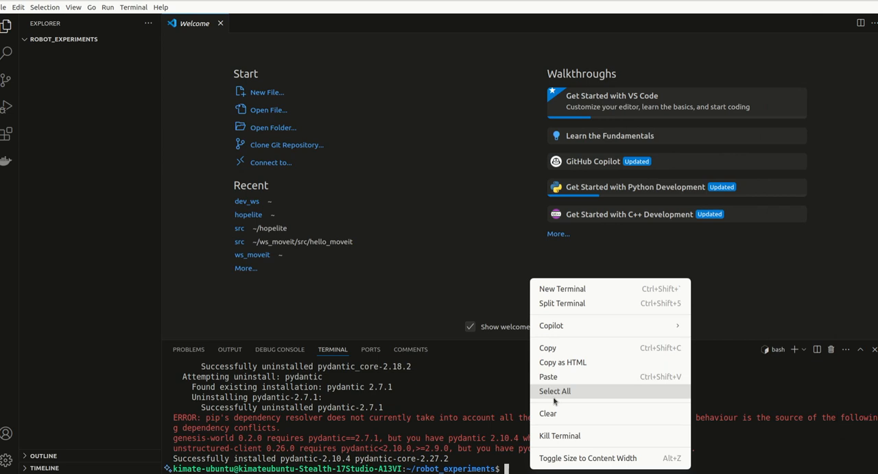
pyautogui.moveTo(368, 343)
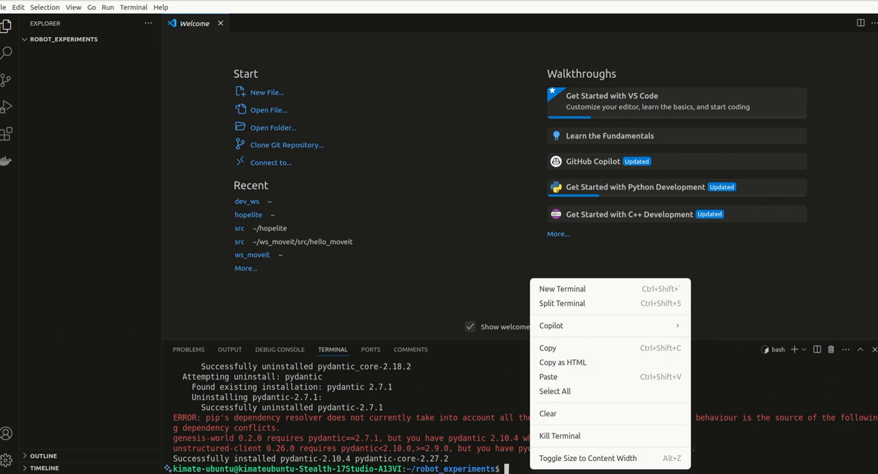
# Paste and run the g++/gcc 11 upgrade commands, confirming the toolchain test PPA.
pyautogui.click(343, 309)
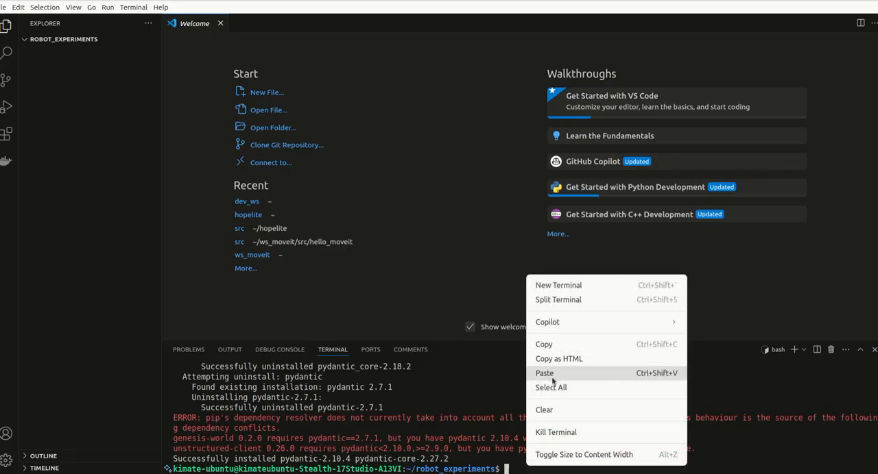
pyautogui.click(543, 373)
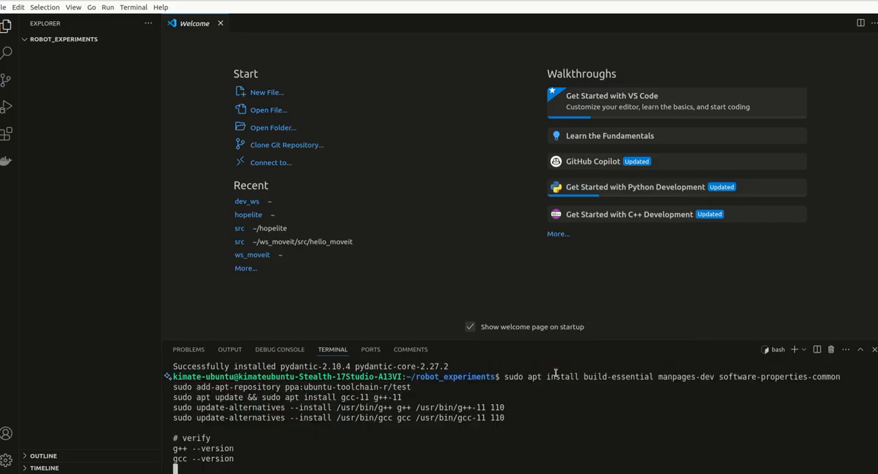
pyautogui.press('Return')
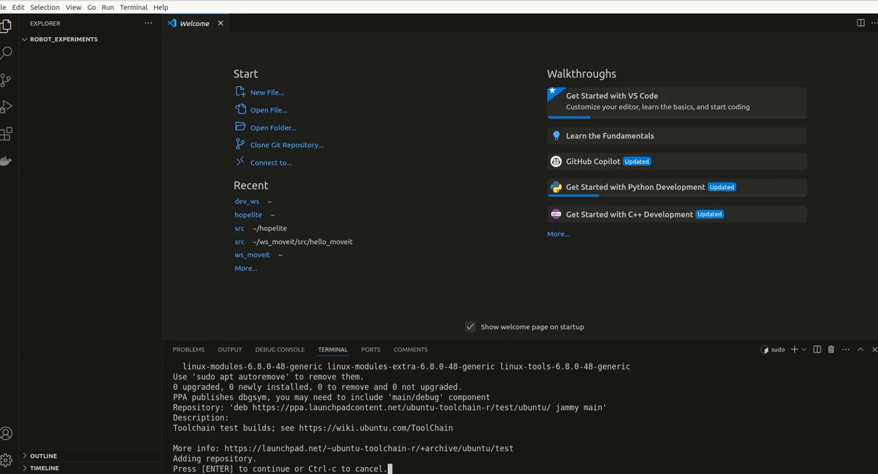
pyautogui.moveTo(433, 469)
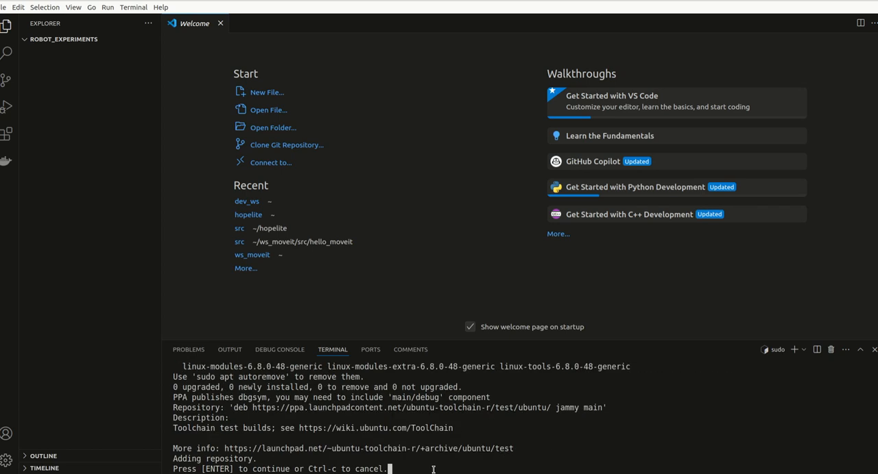
pyautogui.press('Return')
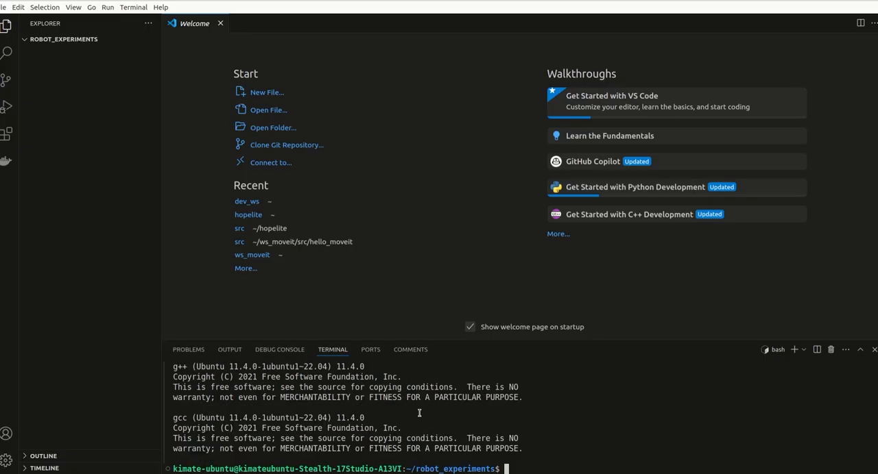
pyautogui.moveTo(721, 256)
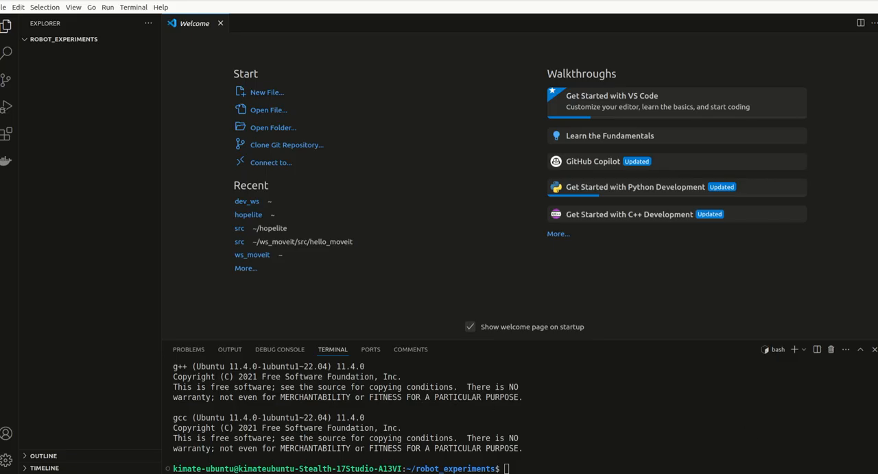
# Select all terminal text via the terminal's right-click Select All.
pyautogui.rightClick(501, 468)
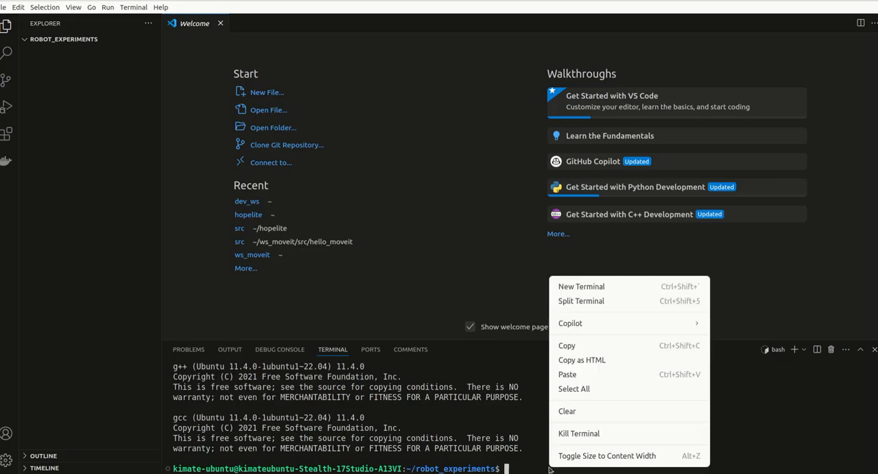
pyautogui.moveTo(574, 389)
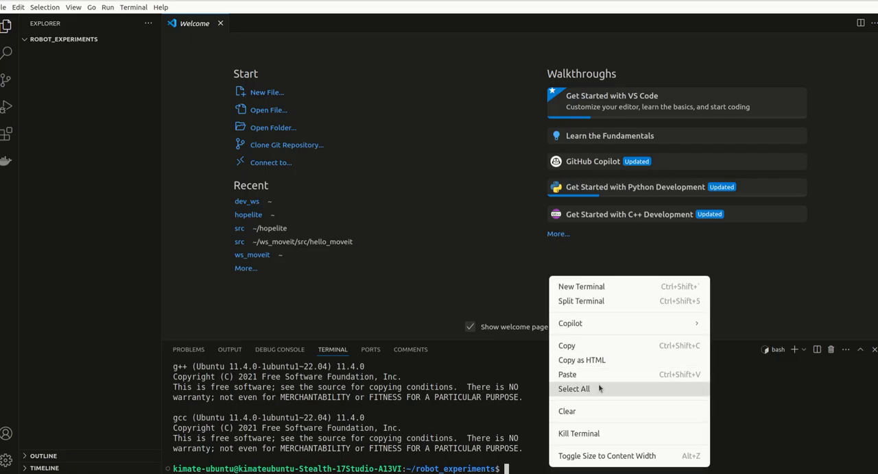
pyautogui.click(567, 374)
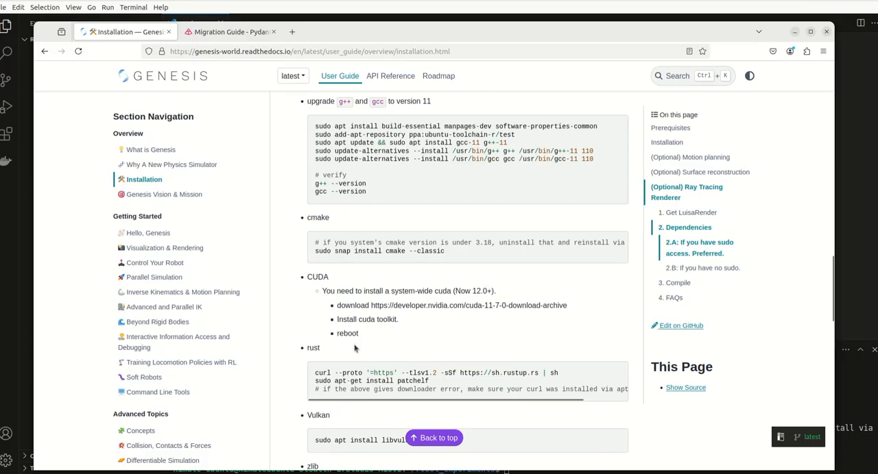
pyautogui.moveTo(354, 348)
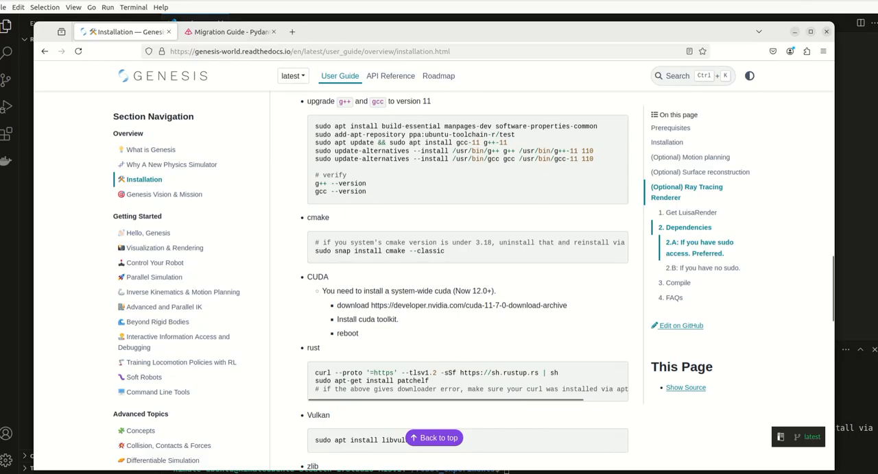
# Scroll the installation page to the cmake, CUDA, rust, Vulkan, zlib and RandR steps.
pyautogui.scroll(-3)
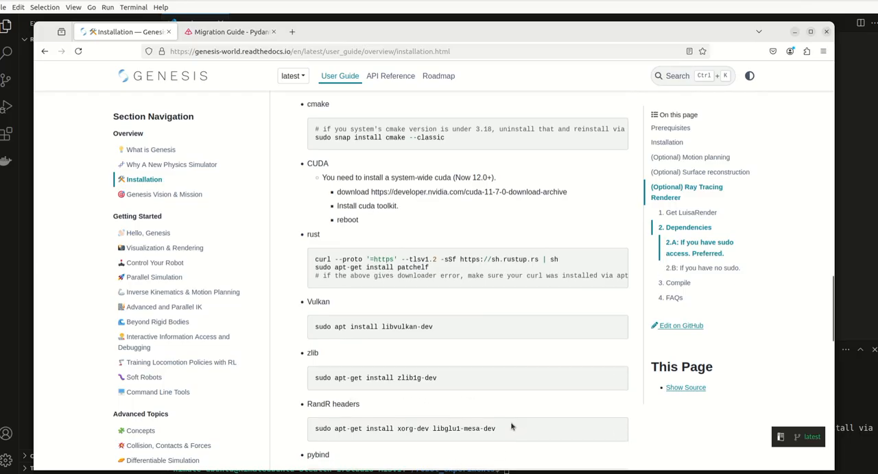
pyautogui.scroll(-3)
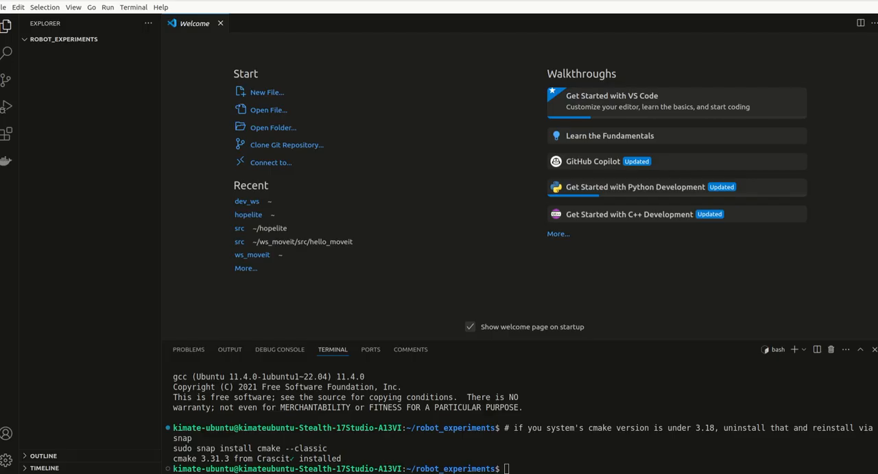
pyautogui.moveTo(400, 327)
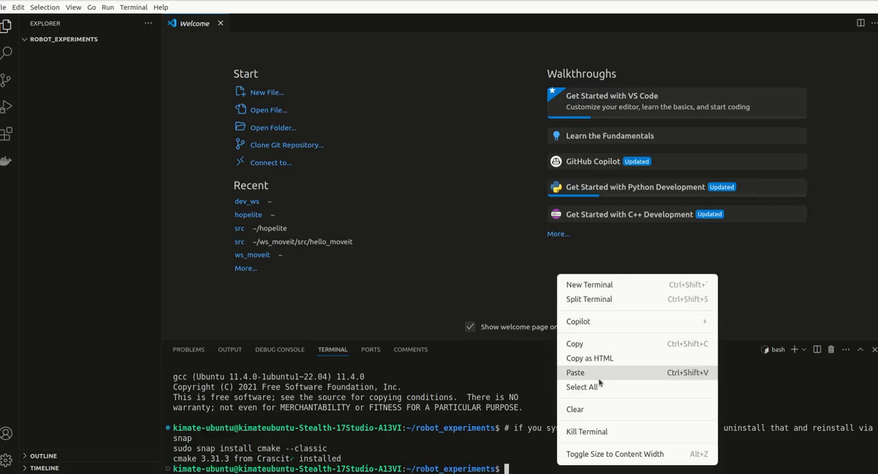
# Install the pasted dependency packages and libvulkan-dev with sudo apt install.
pyautogui.click(575, 372)
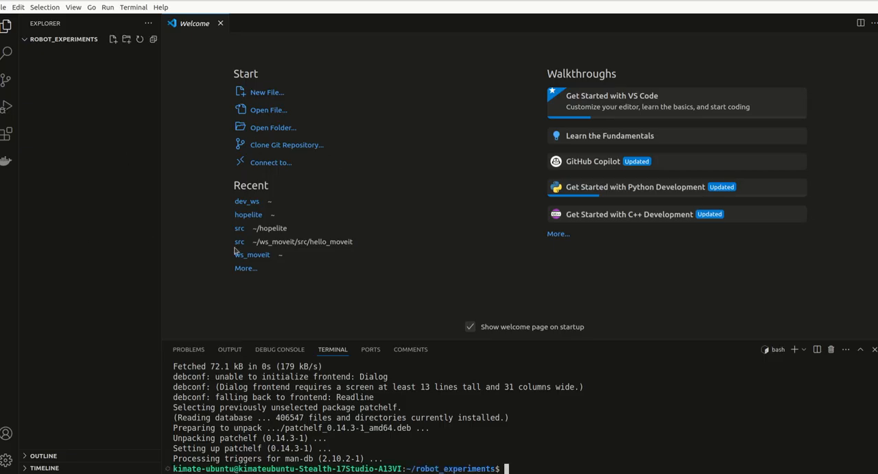
pyautogui.moveTo(235, 251)
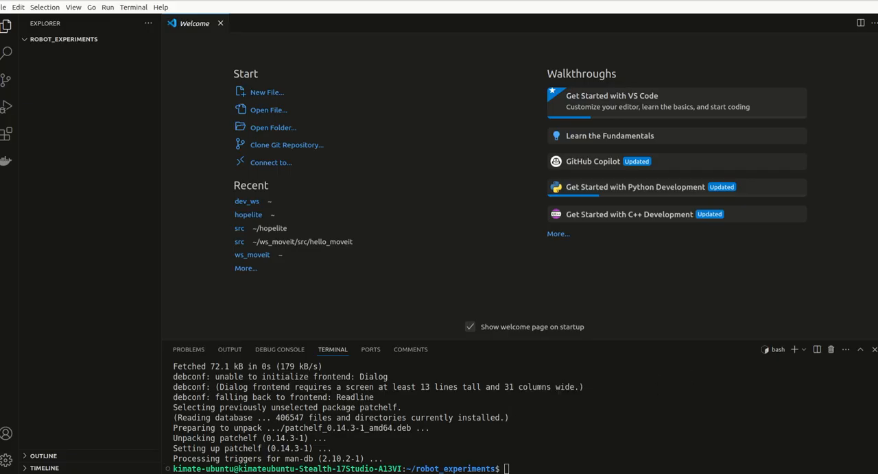
pyautogui.write('sudo apt install libvulkan-dev')
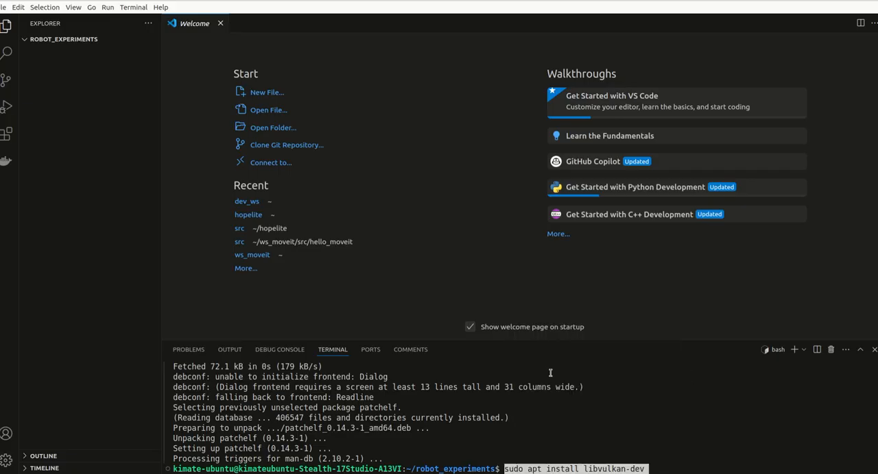
pyautogui.press('Return')
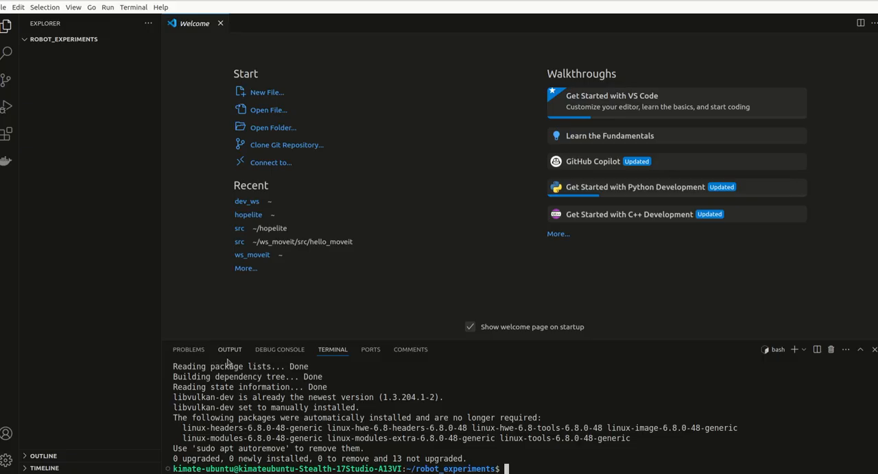
pyautogui.moveTo(524, 362)
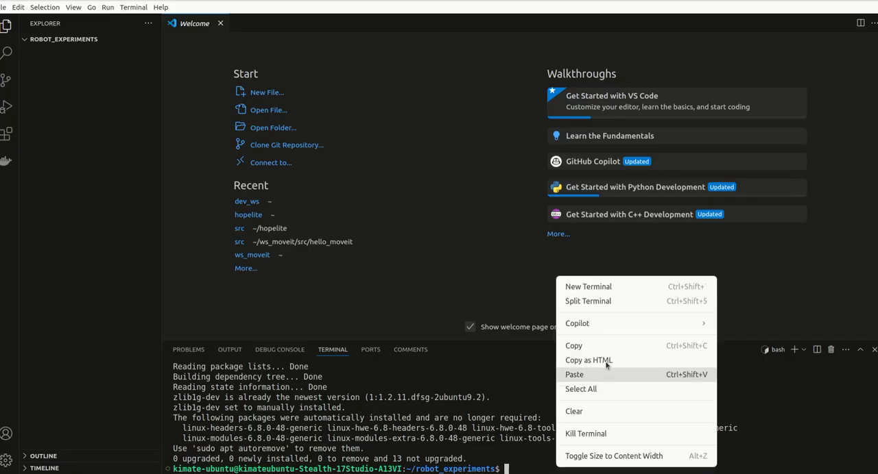
# Install xorg-dev for the RandR headers, confirming the prompt with y.
pyautogui.click(574, 374)
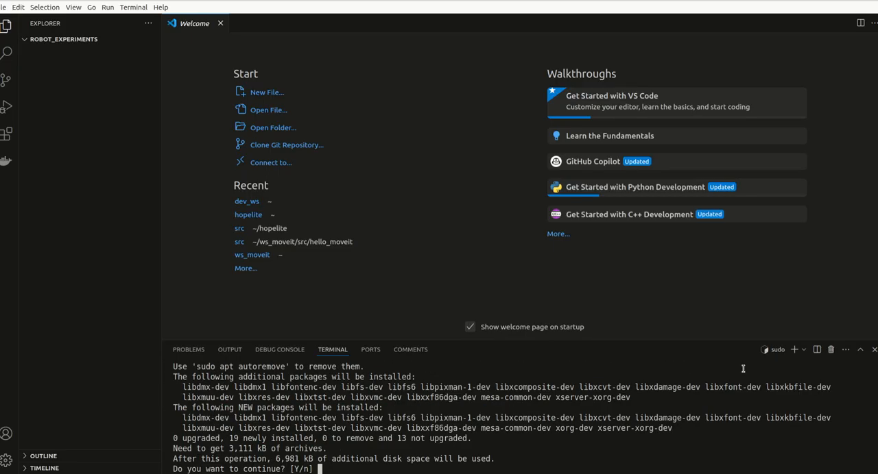
pyautogui.write('y')
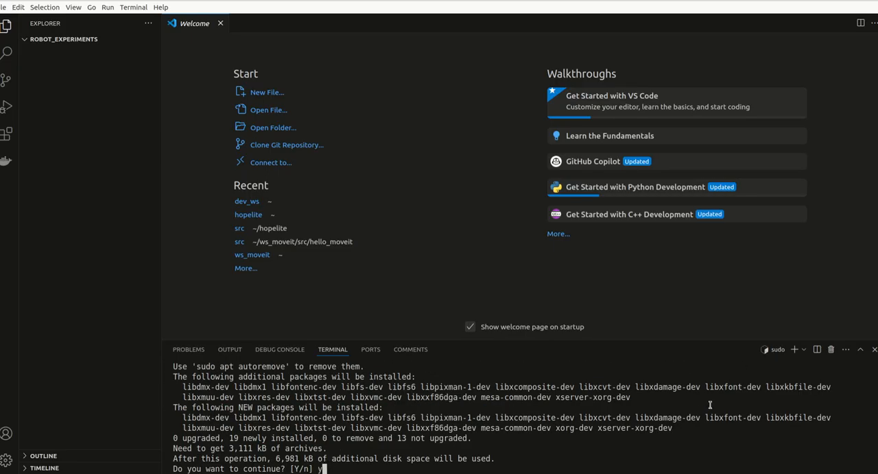
pyautogui.write('y')
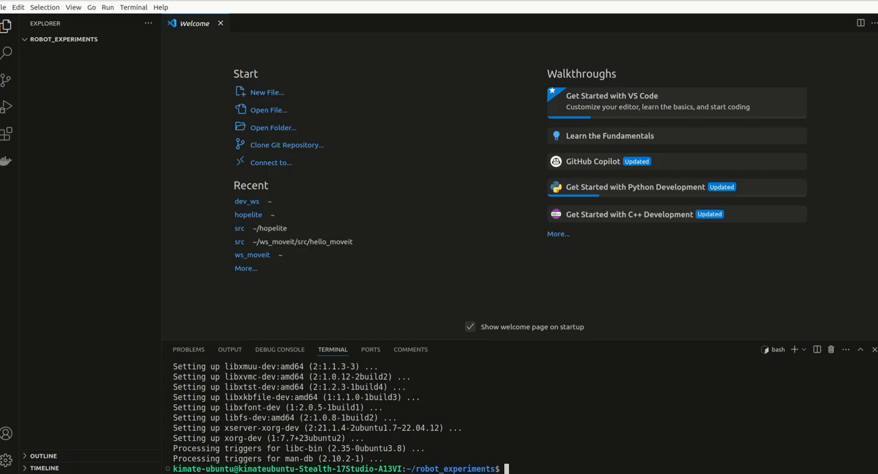
pyautogui.moveTo(576, 424)
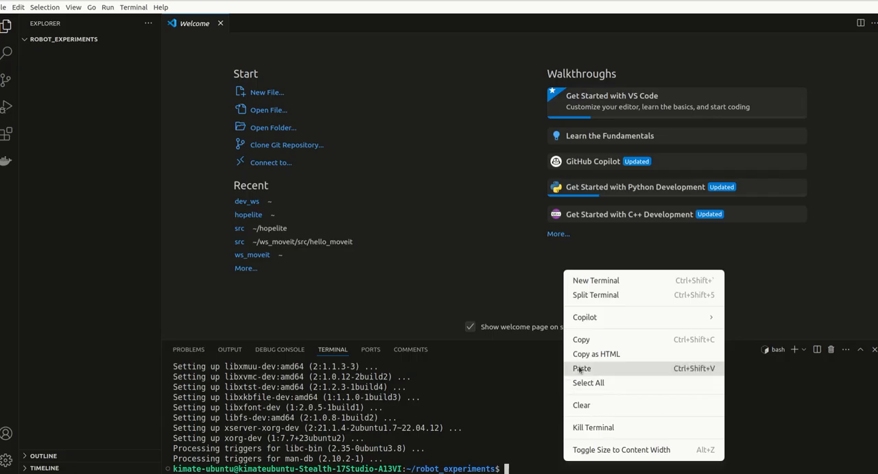
# Run the pybind11, libsnappy-dev and LuisaRender build commands in the terminal.
pyautogui.click(582, 369)
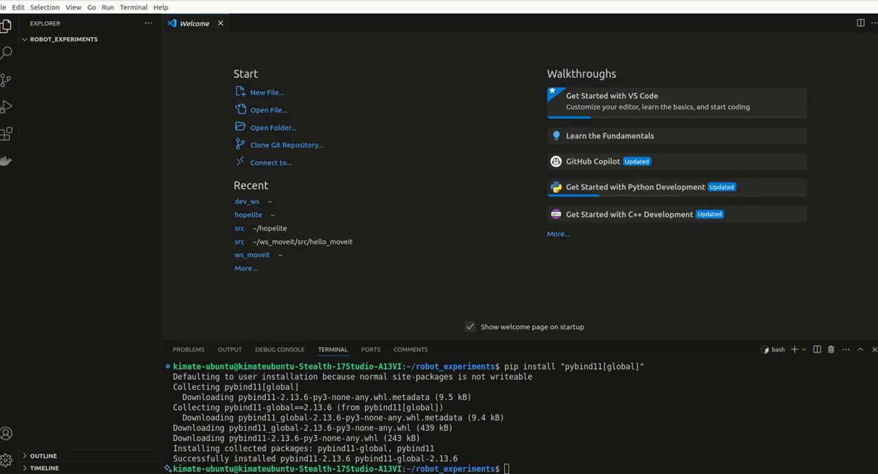
pyautogui.rightClick(504, 469)
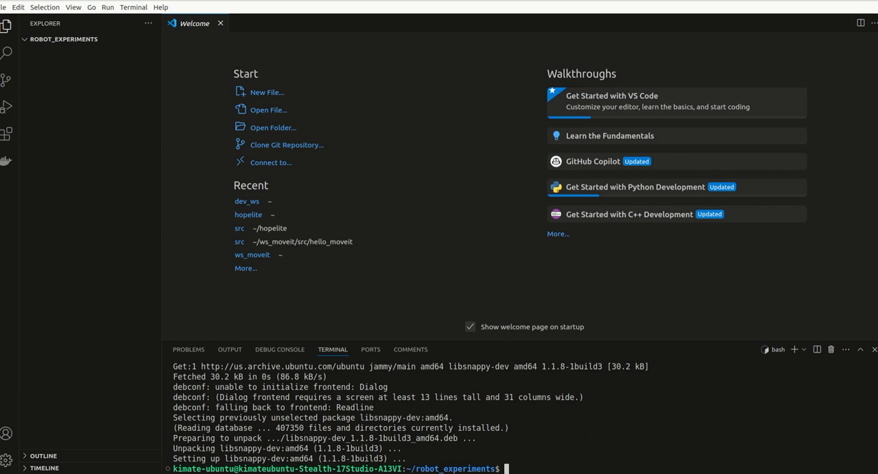
pyautogui.moveTo(569, 323)
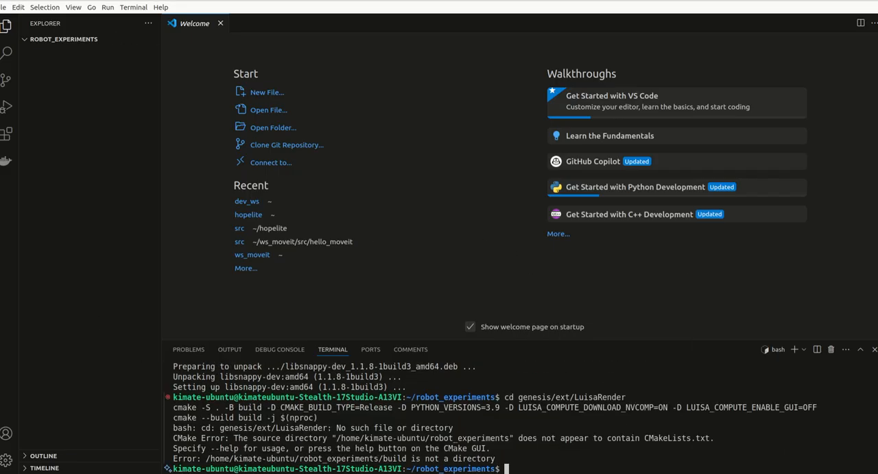
pyautogui.moveTo(472, 313)
pyautogui.write('git submodule update --init --recursive')
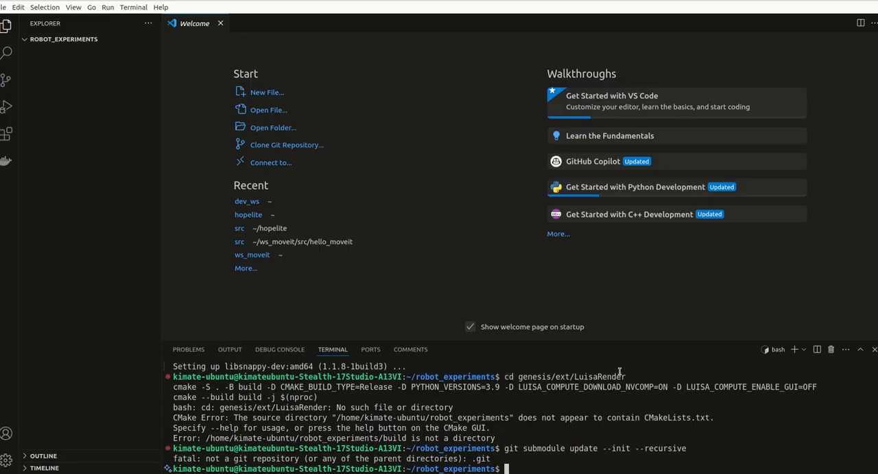
pyautogui.moveTo(154, 316)
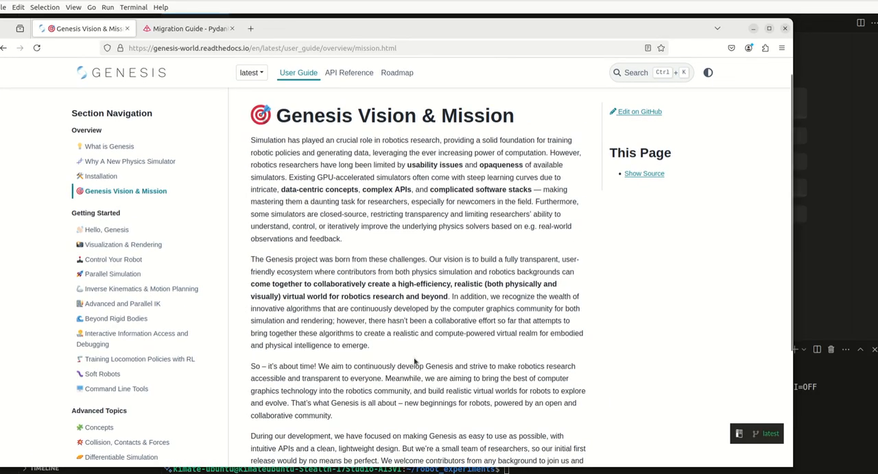
# Scroll to the end of the Vision & Mission page, near the Next: Hello, Genesis link.
pyautogui.scroll(-3)
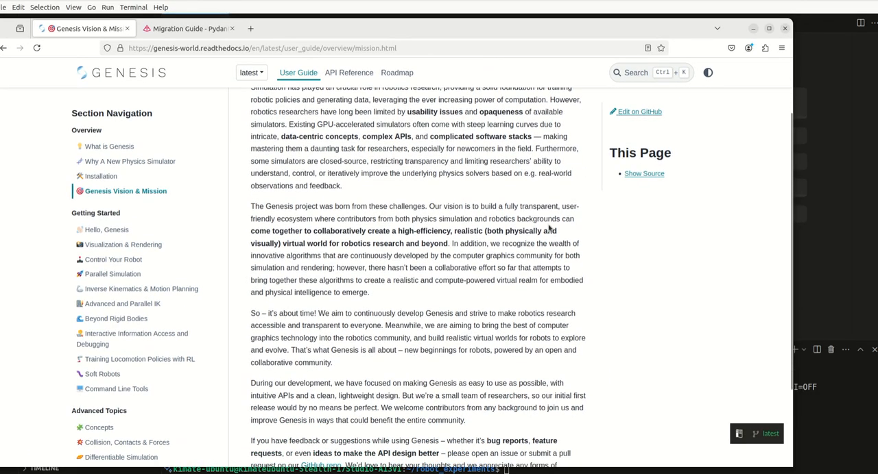
pyautogui.moveTo(371, 395)
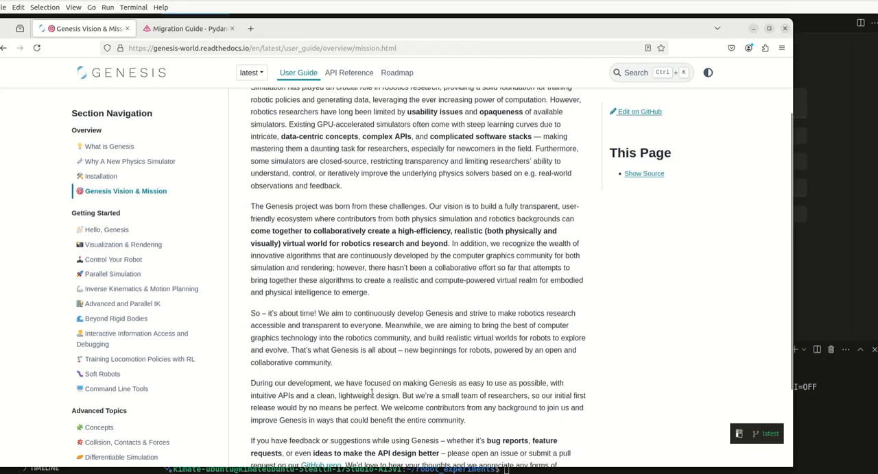
pyautogui.scroll(-3)
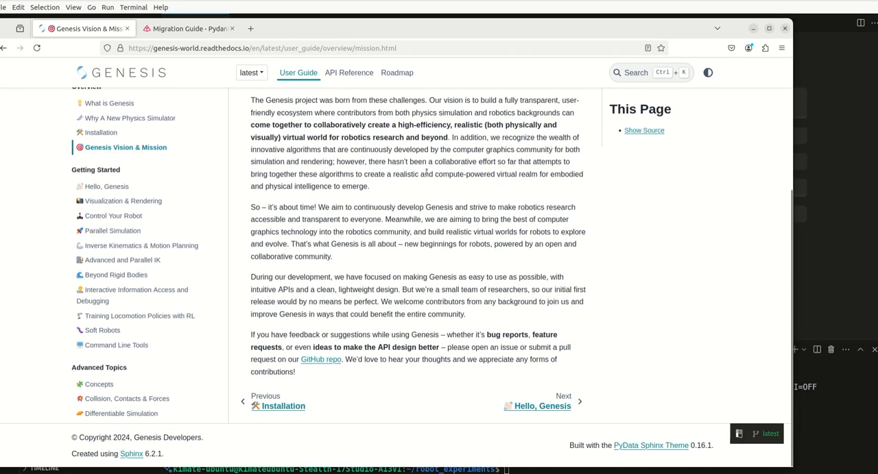
pyautogui.moveTo(328, 387)
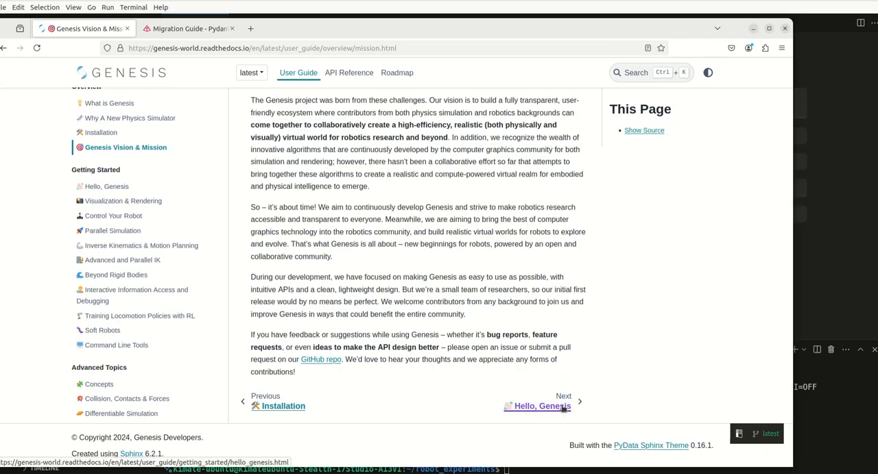
# Go to the Hello, Genesis tutorial and read through its sections.
pyautogui.click(539, 406)
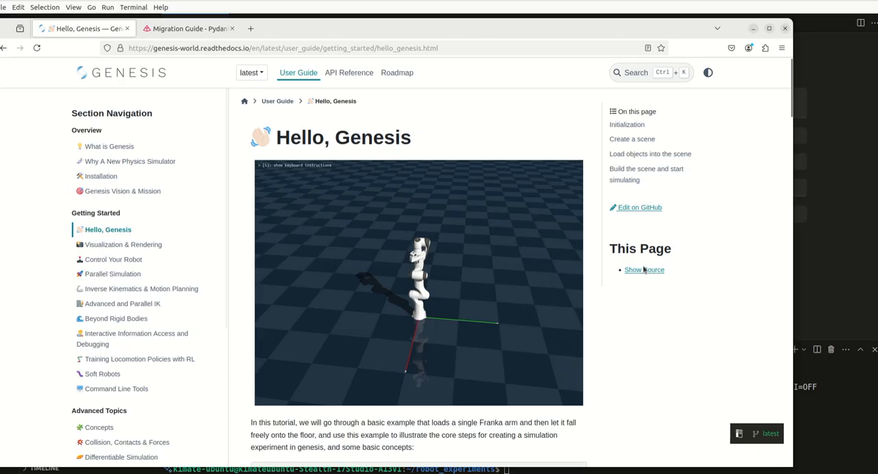
pyautogui.scroll(-3)
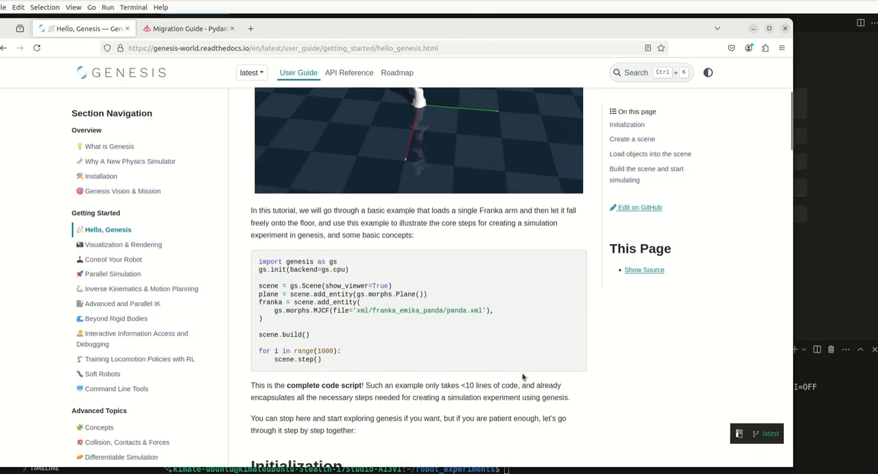
pyautogui.moveTo(523, 377)
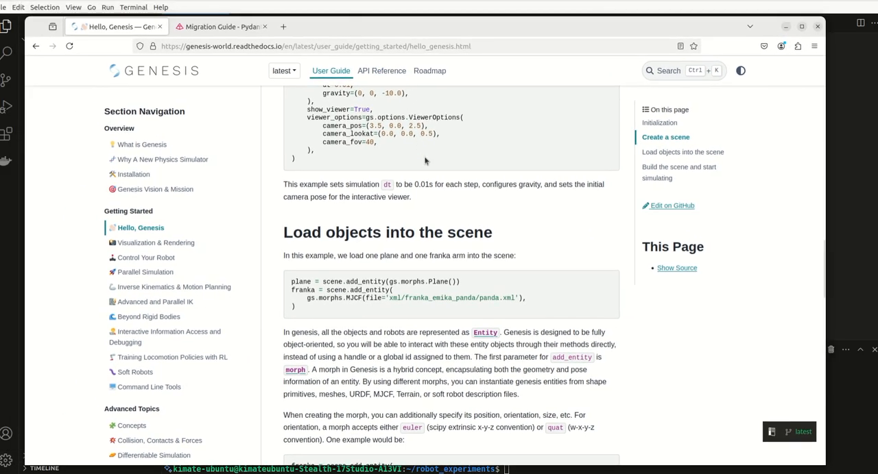
pyautogui.scroll(3)
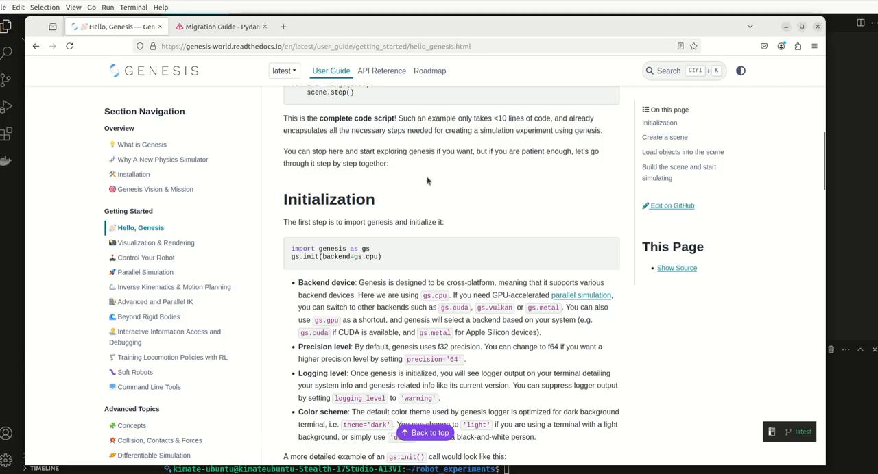
pyautogui.scroll(3)
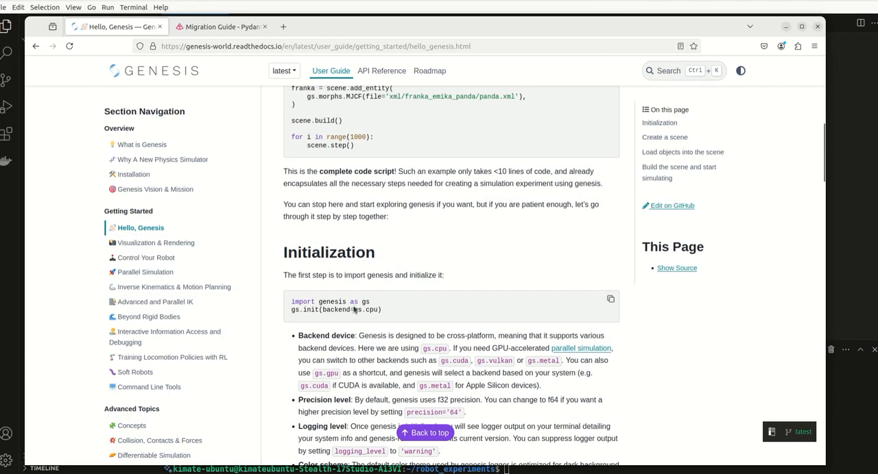
pyautogui.scroll(-3)
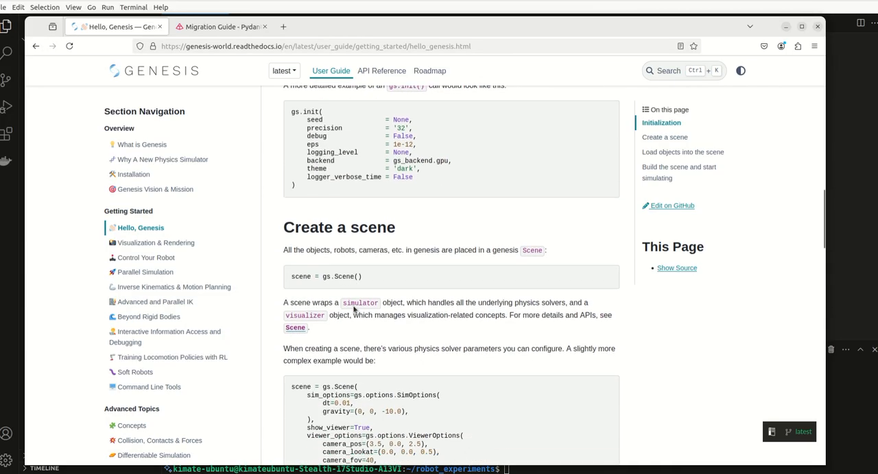
pyautogui.scroll(-3)
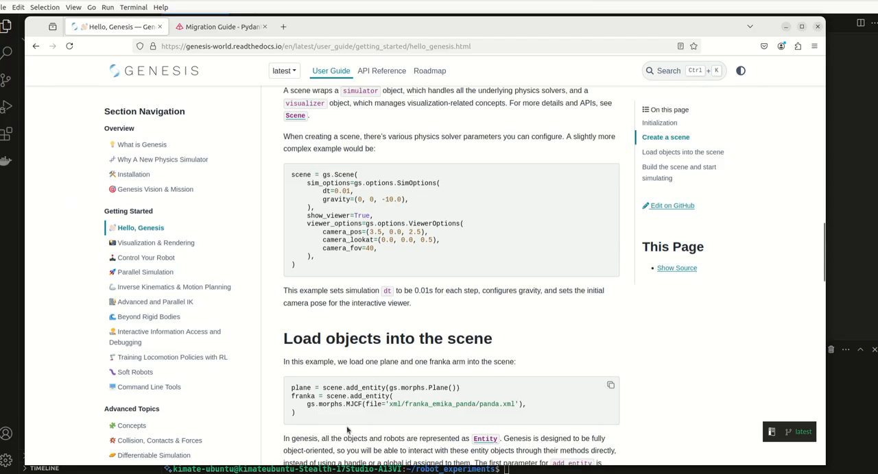
pyautogui.scroll(-3)
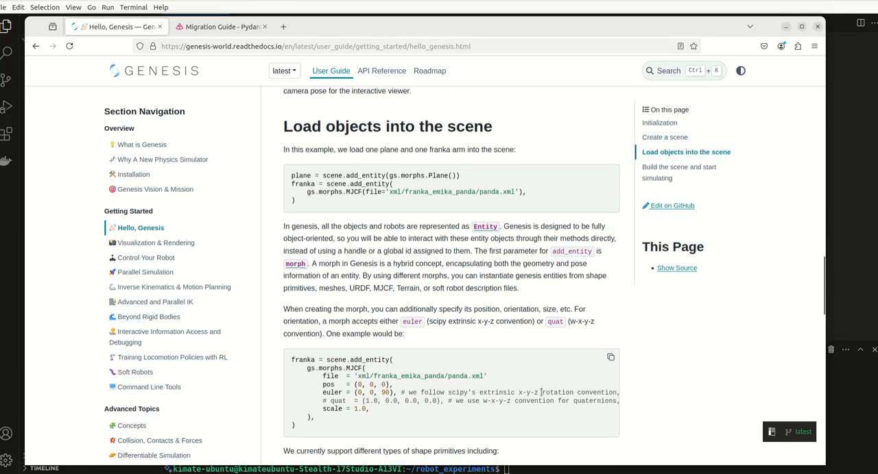
pyautogui.scroll(-3)
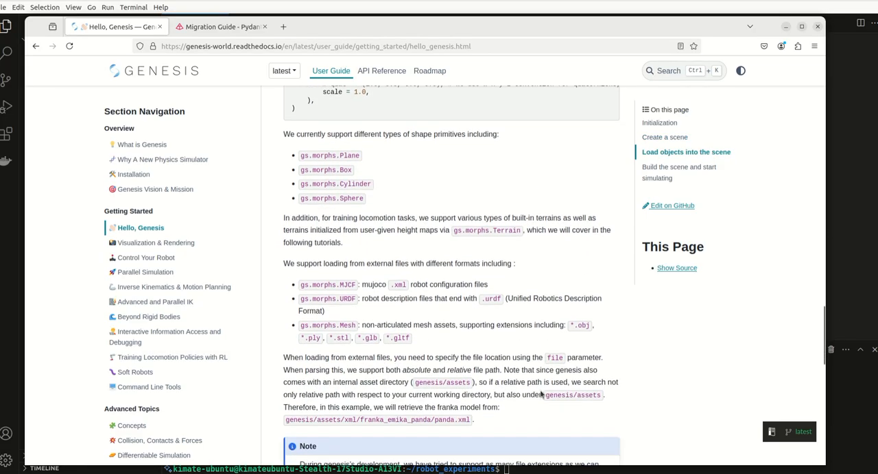
pyautogui.scroll(-3)
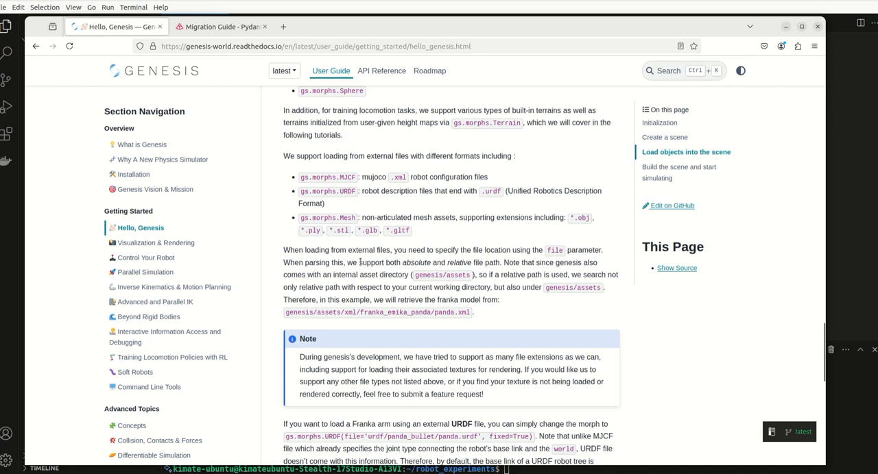
pyautogui.moveTo(545, 299)
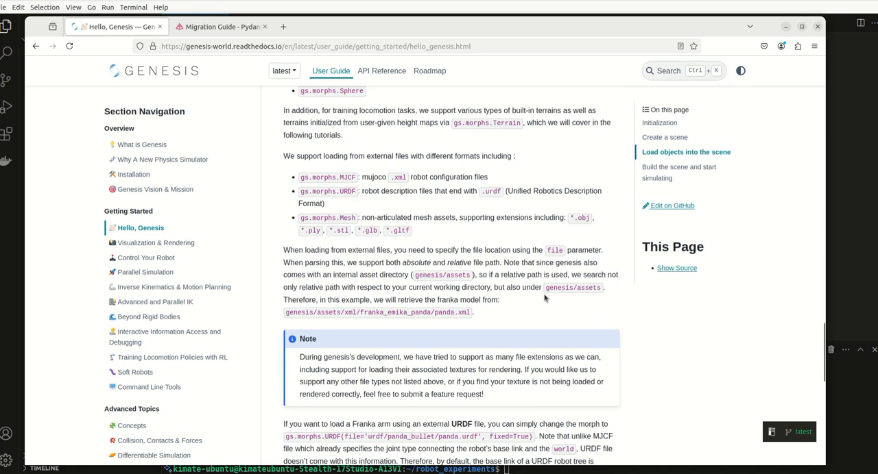
pyautogui.moveTo(528, 319)
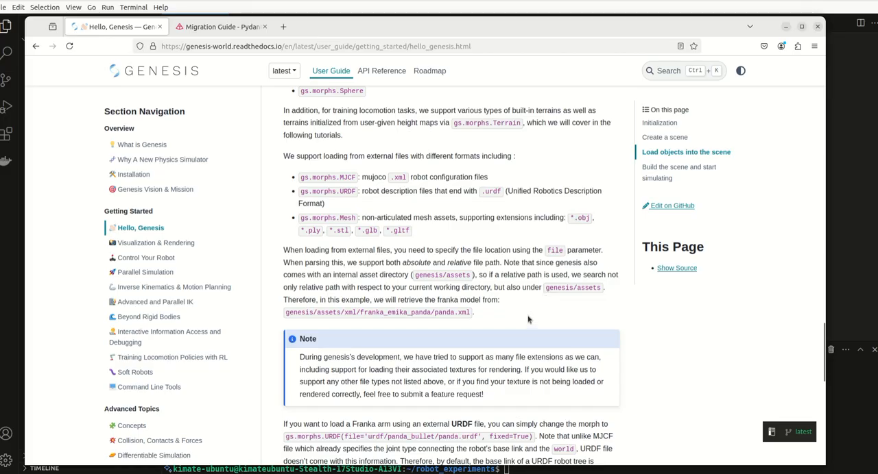
# Review the tutorial's complete example script, then scroll back up the page.
pyautogui.scroll(3)
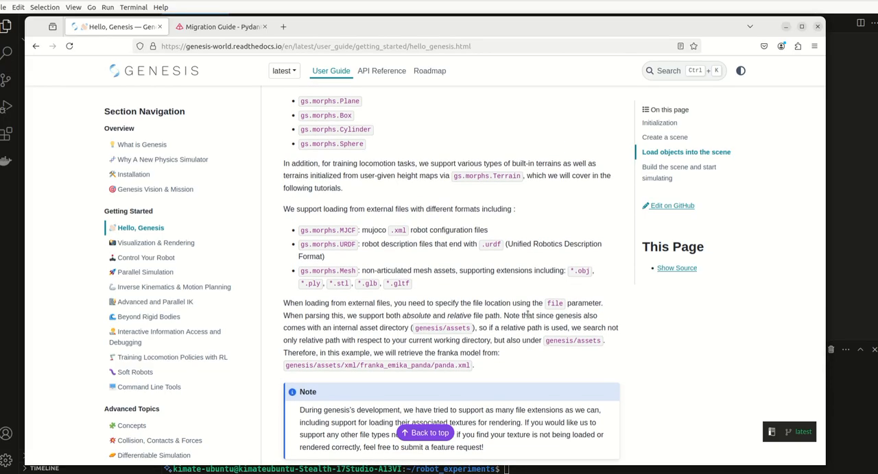
pyautogui.scroll(-3)
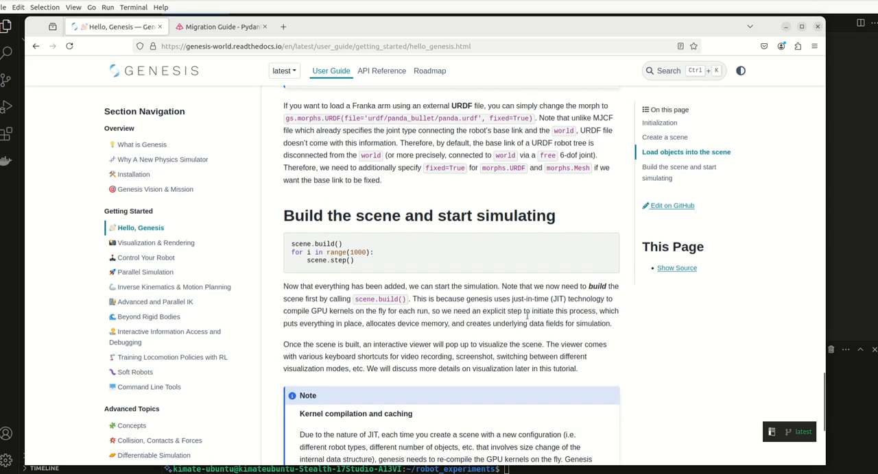
pyautogui.scroll(-3)
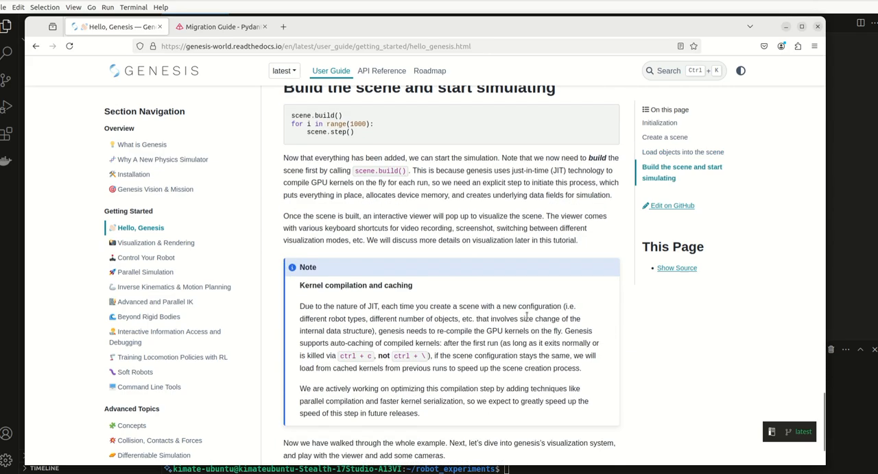
pyautogui.scroll(-3)
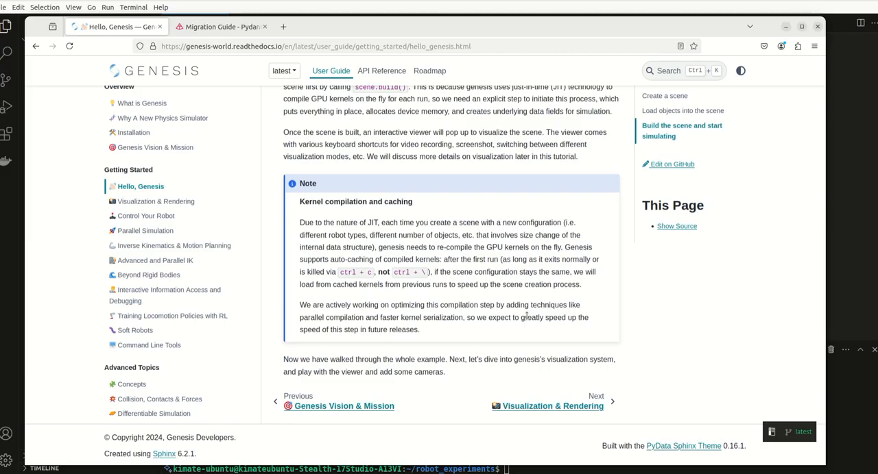
pyautogui.moveTo(464, 268)
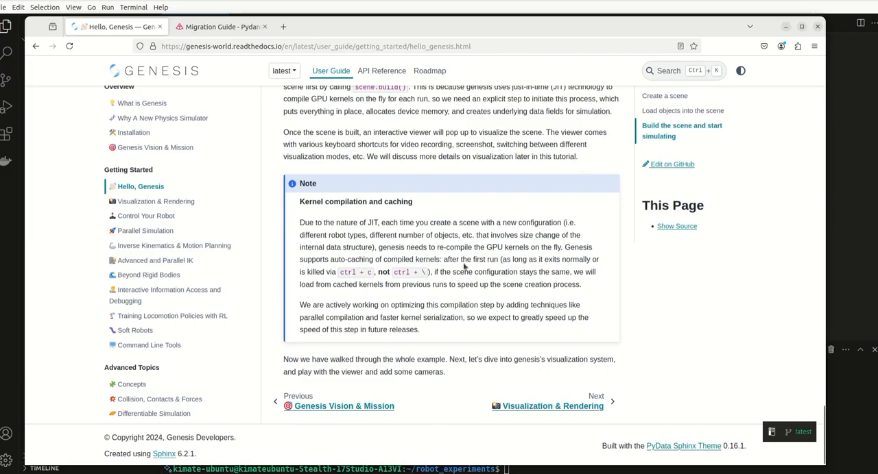
pyautogui.moveTo(387, 293)
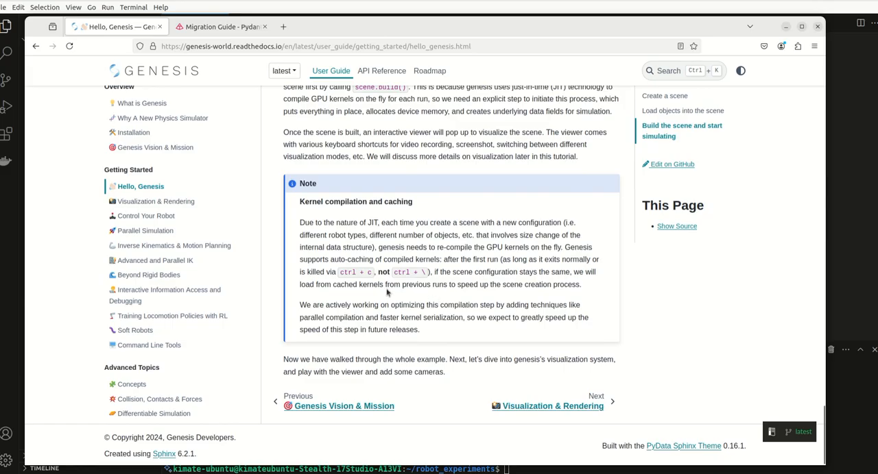
pyautogui.moveTo(410, 305)
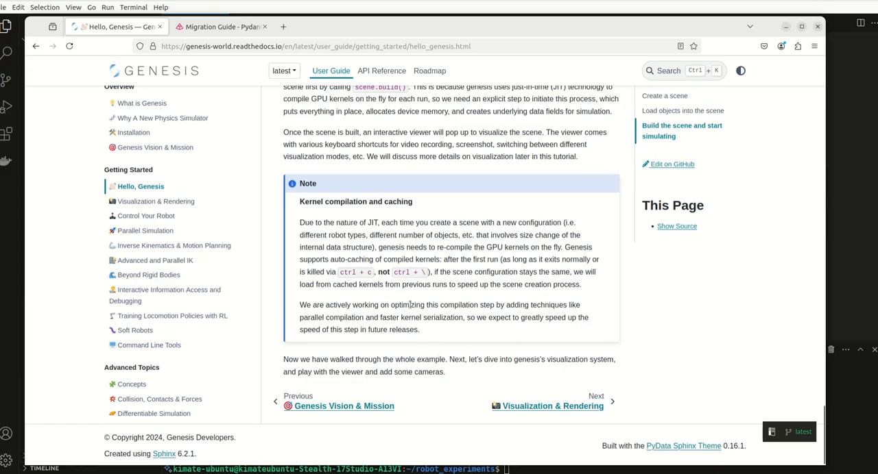
pyautogui.scroll(3)
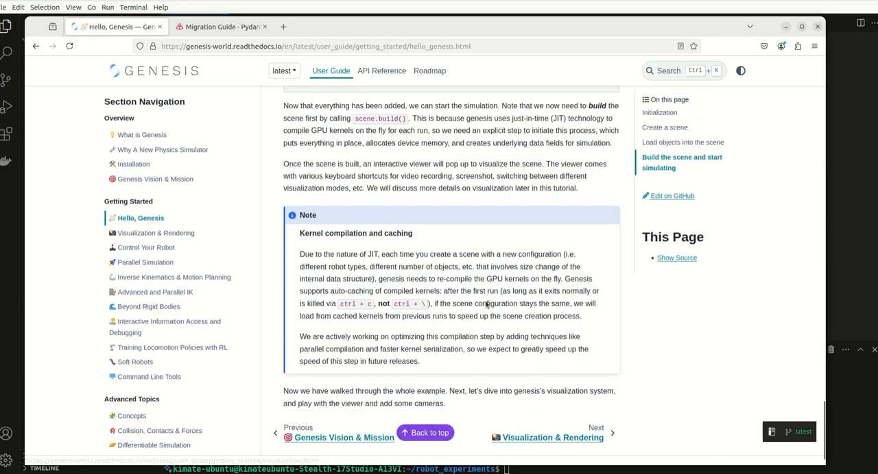
pyautogui.scroll(3)
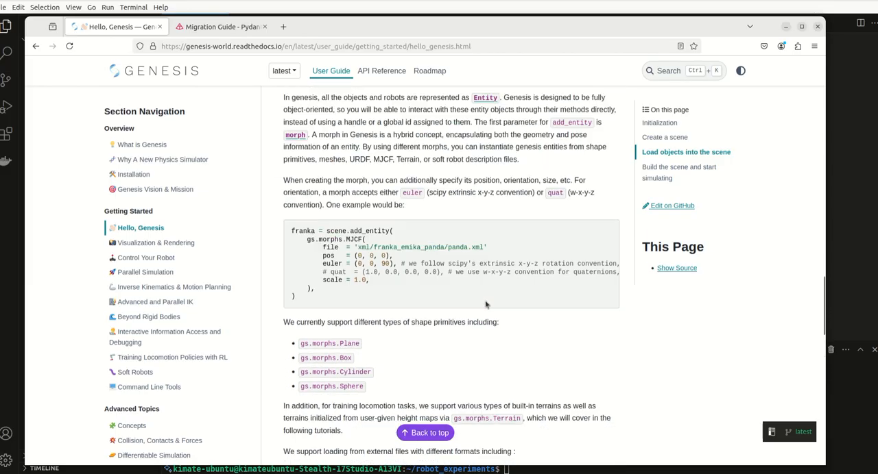
pyautogui.scroll(3)
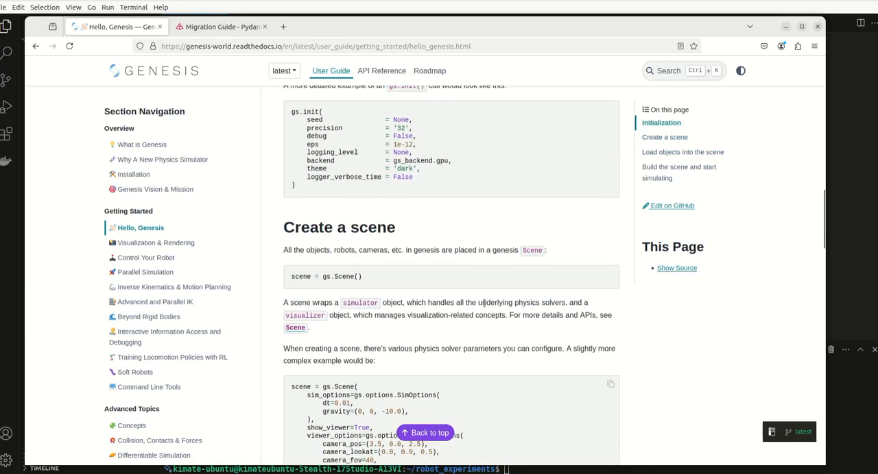
pyautogui.scroll(3)
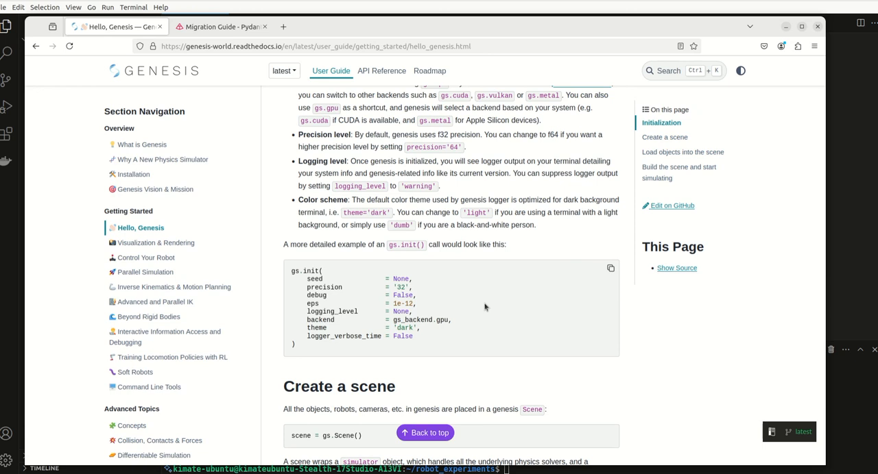
pyautogui.scroll(3)
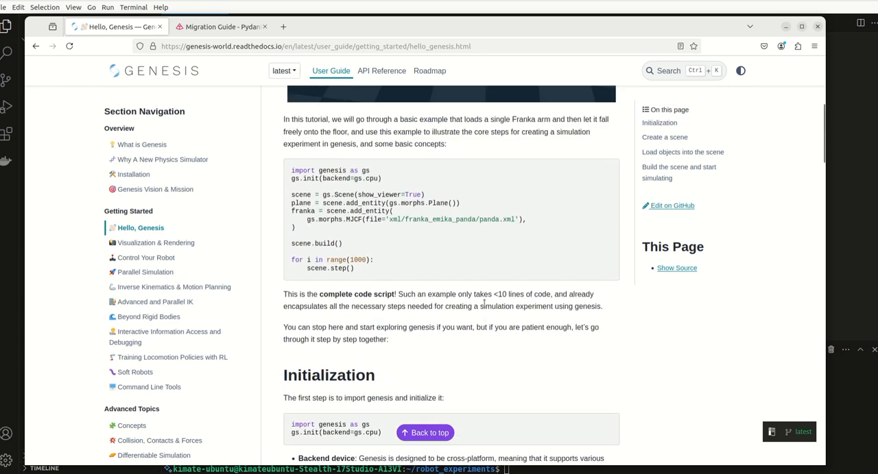
pyautogui.scroll(3)
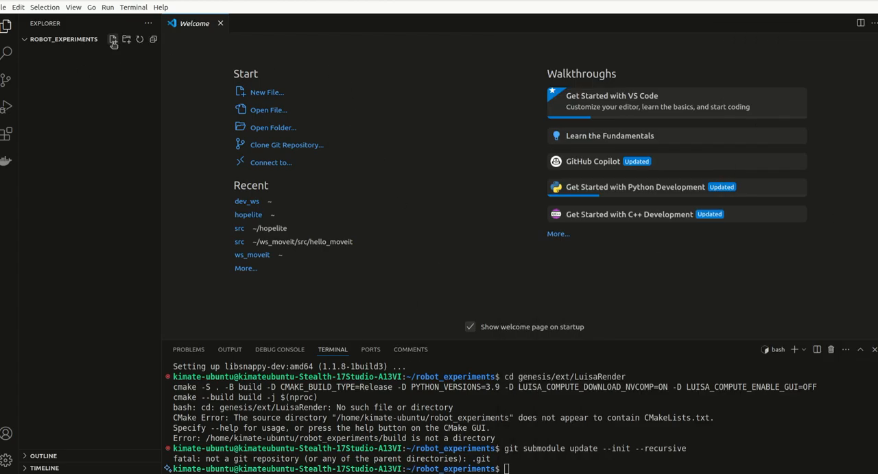
# Create hello_world.py in robot_experiments and open it to add the hello-world code.
pyautogui.click(113, 39)
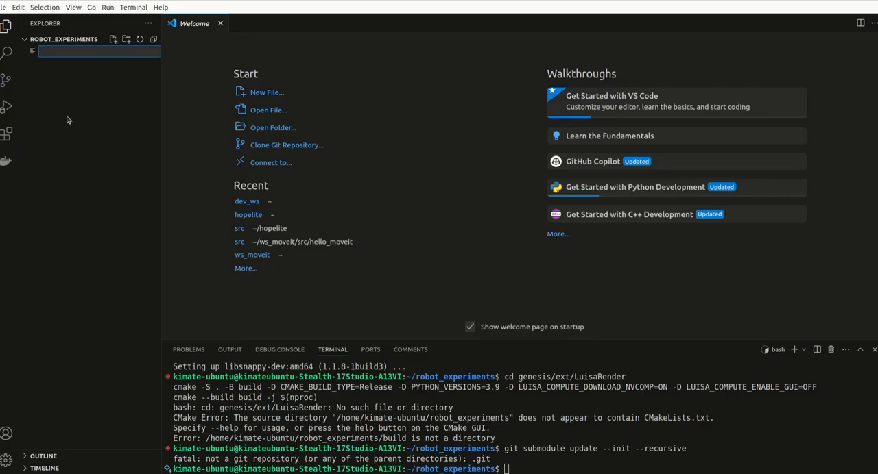
pyautogui.write('hg')
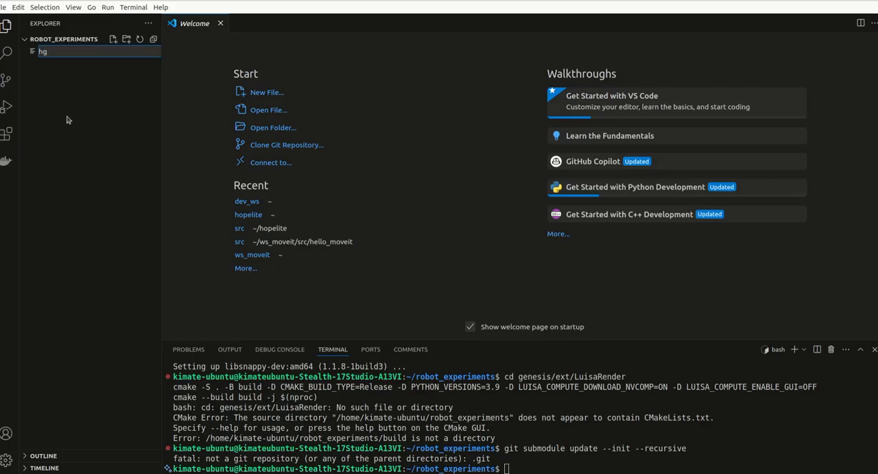
pyautogui.write('hello')
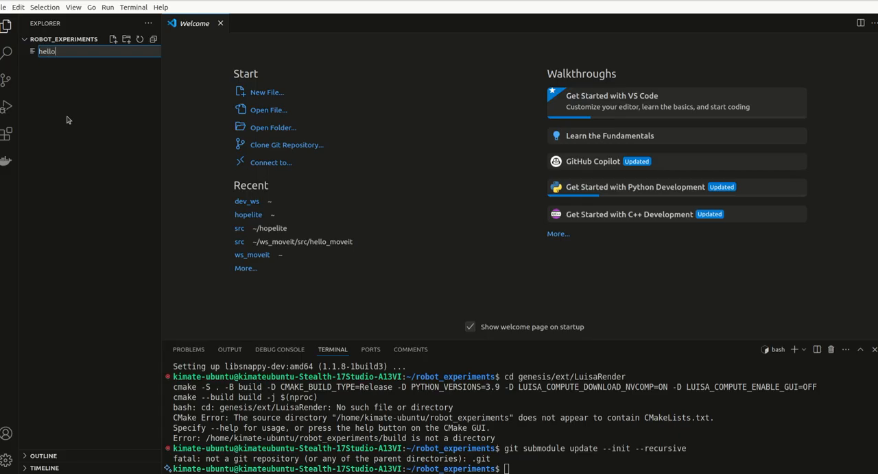
pyautogui.write('_world')
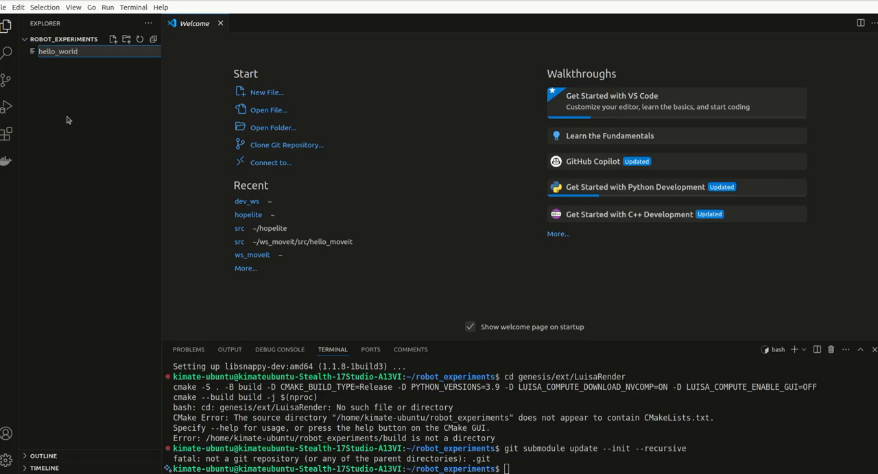
pyautogui.write('.py')
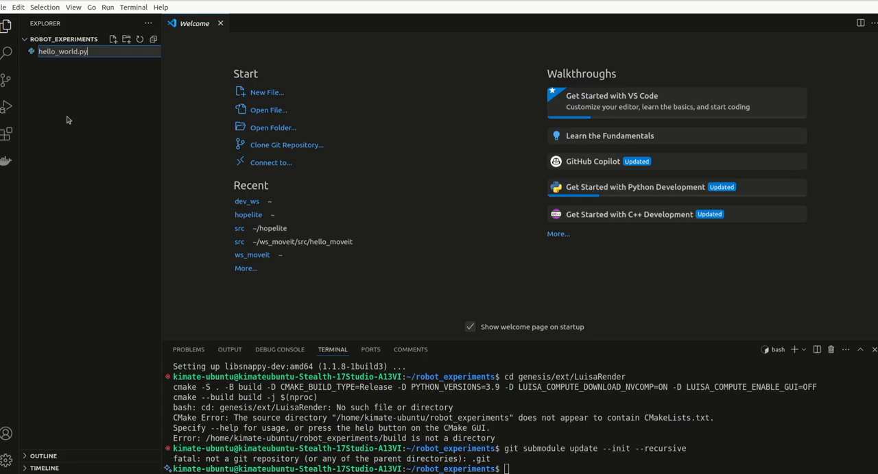
pyautogui.click(63, 51)
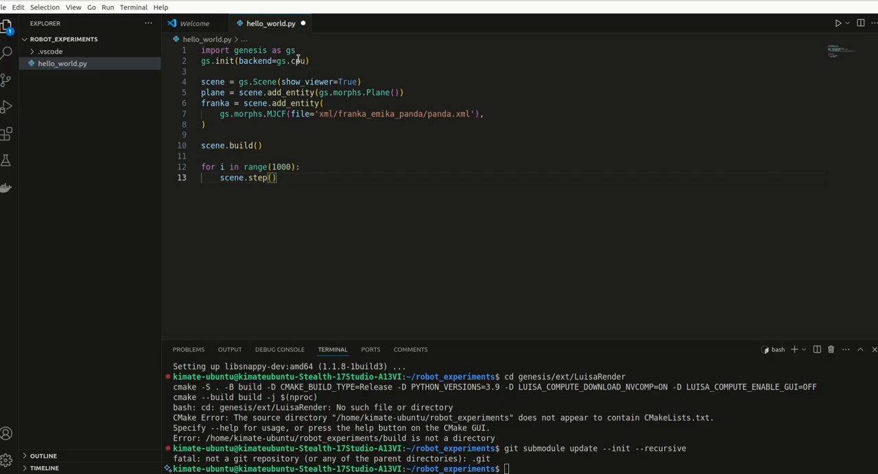
pyautogui.moveTo(354, 214)
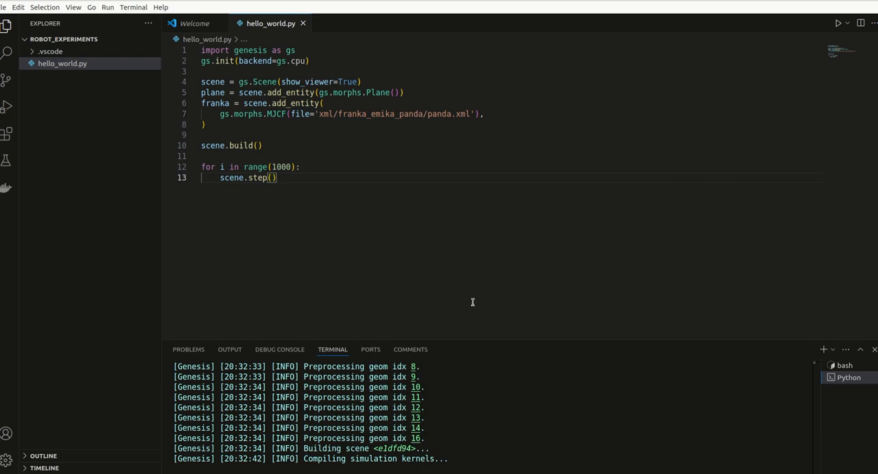
pyautogui.moveTo(470, 298)
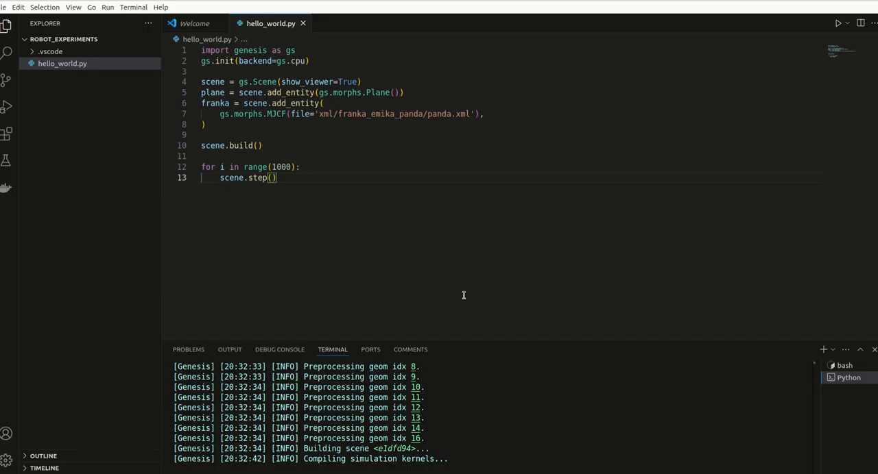
pyautogui.moveTo(463, 296)
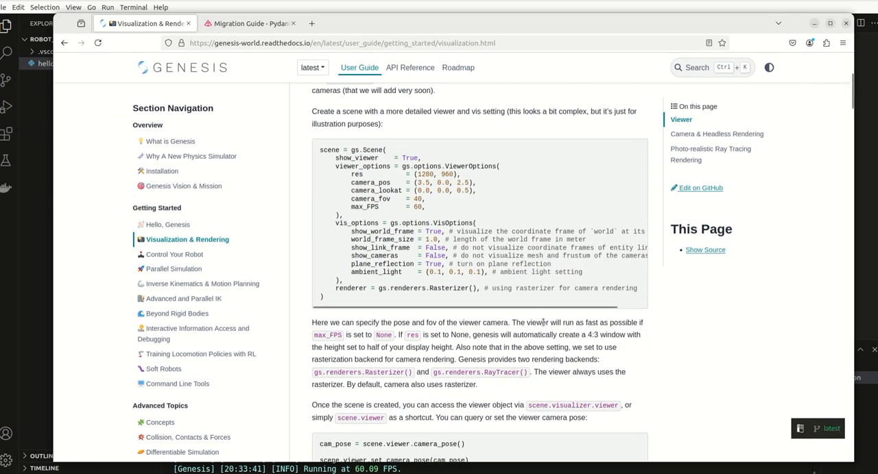
# Scroll the guide through the camera and video recording sections to the full script.
pyautogui.scroll(-3)
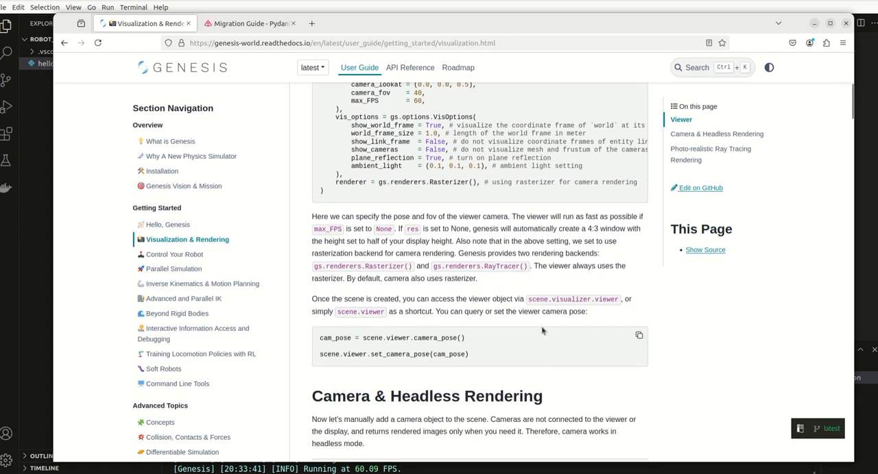
pyautogui.scroll(-3)
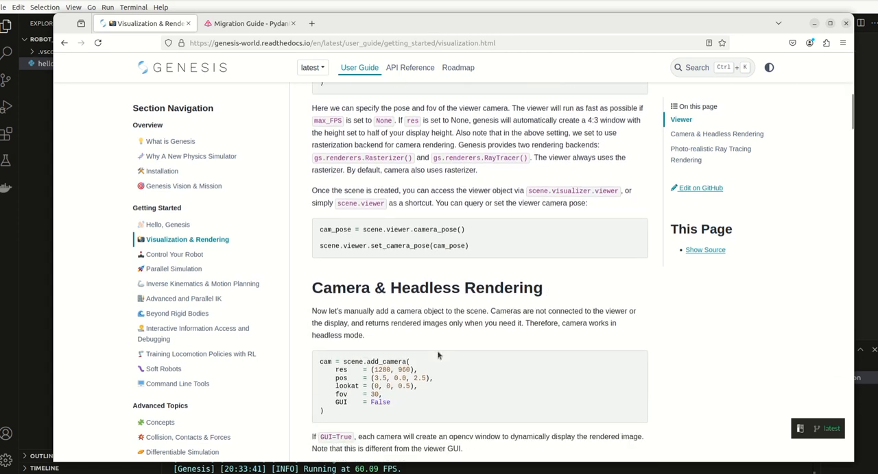
pyautogui.scroll(-3)
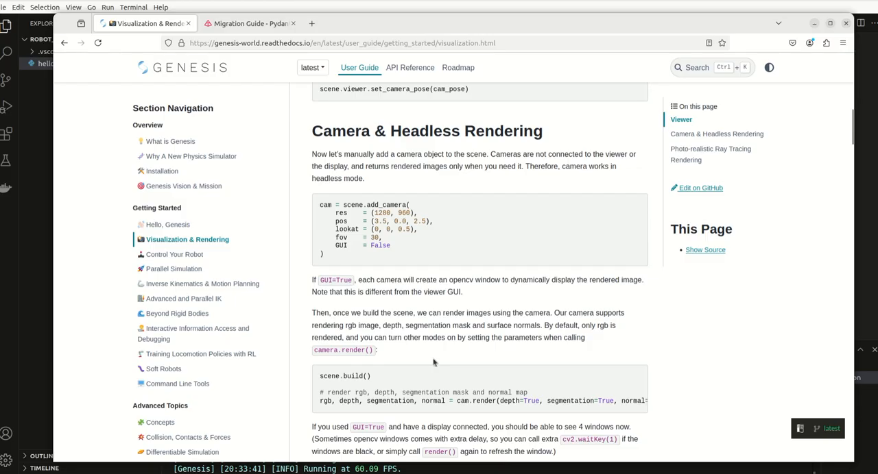
pyautogui.scroll(-3)
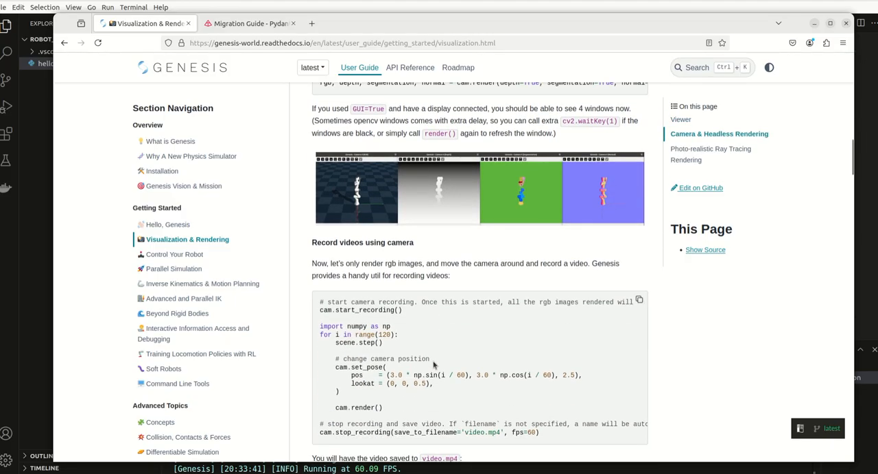
pyautogui.scroll(-3)
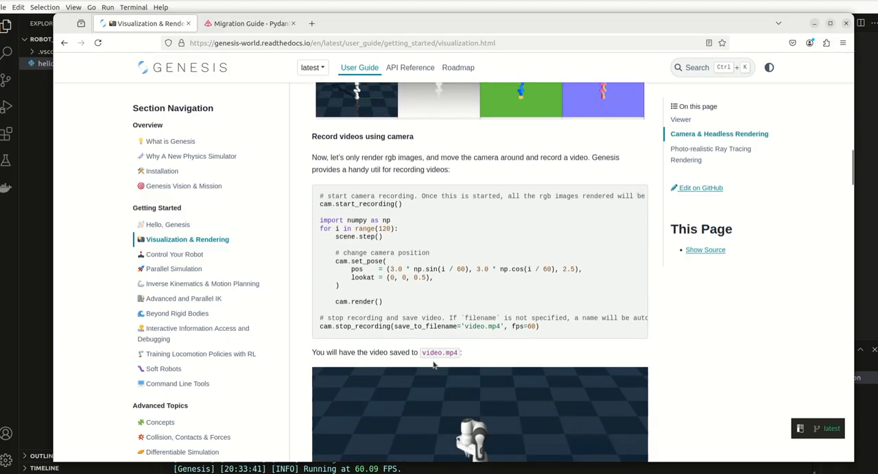
pyautogui.scroll(-3)
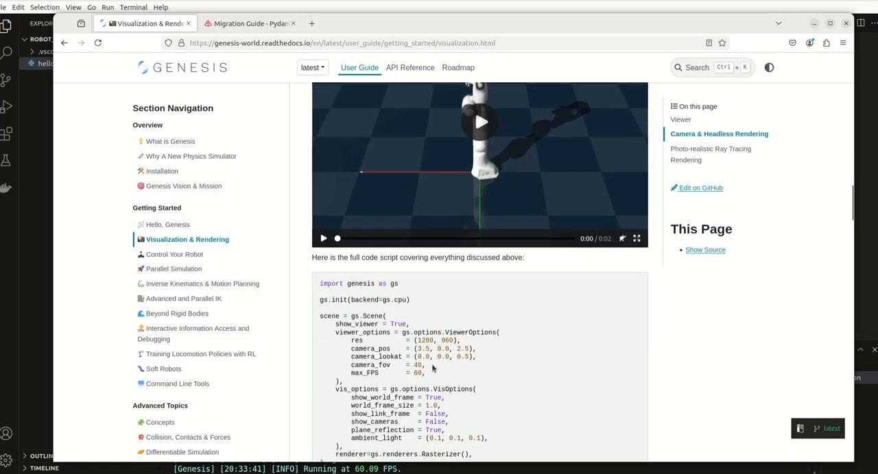
pyautogui.scroll(-3)
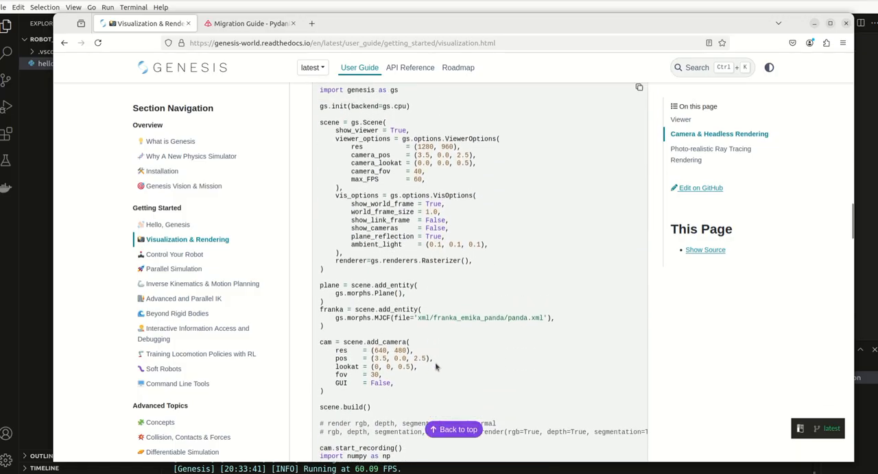
pyautogui.scroll(3)
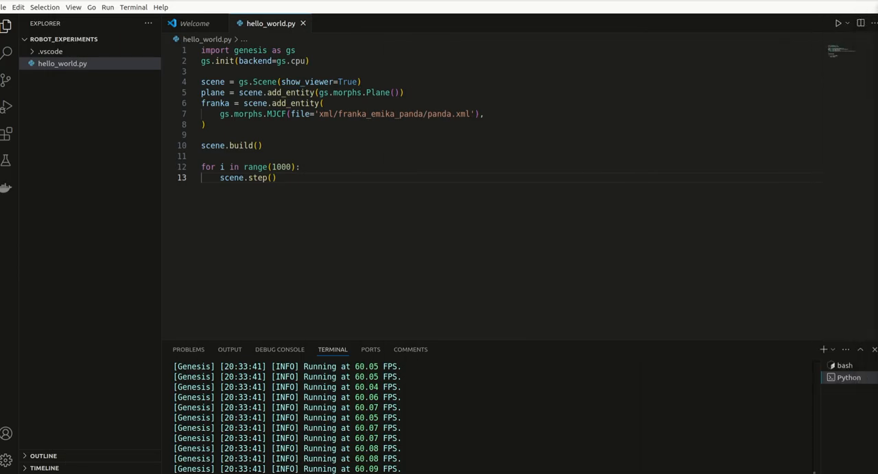
# Create a new file named visuals_2.py next to hello_world.py in the Explorer.
pyautogui.rightClick(62, 63)
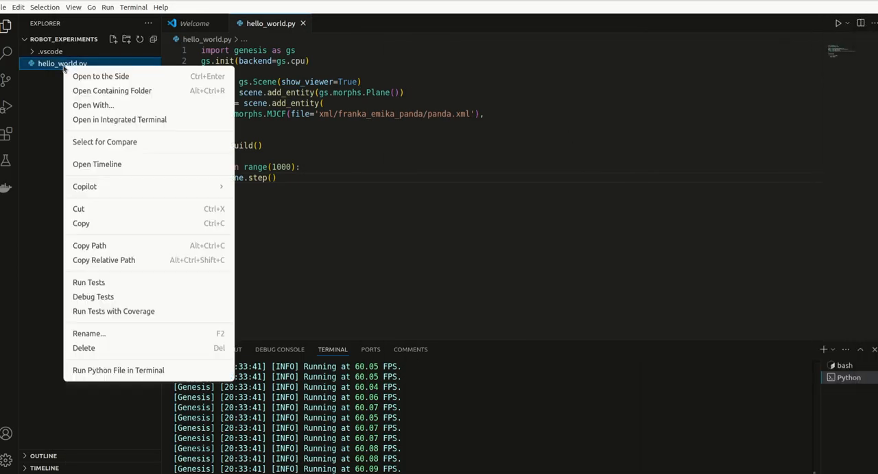
pyautogui.moveTo(125, 201)
pyautogui.write('v')
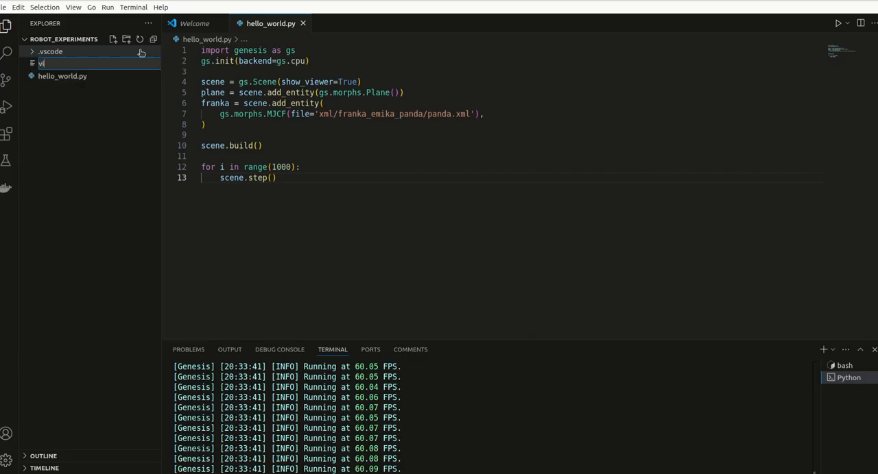
pyautogui.write('isuals')
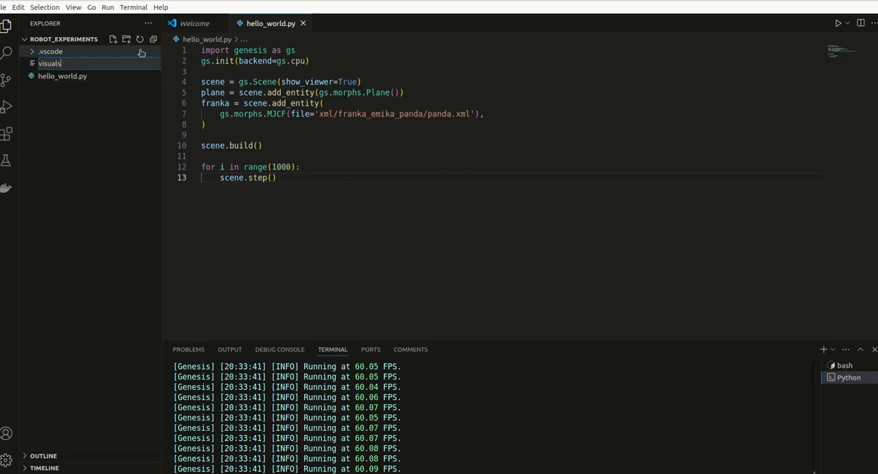
pyautogui.write('_2')
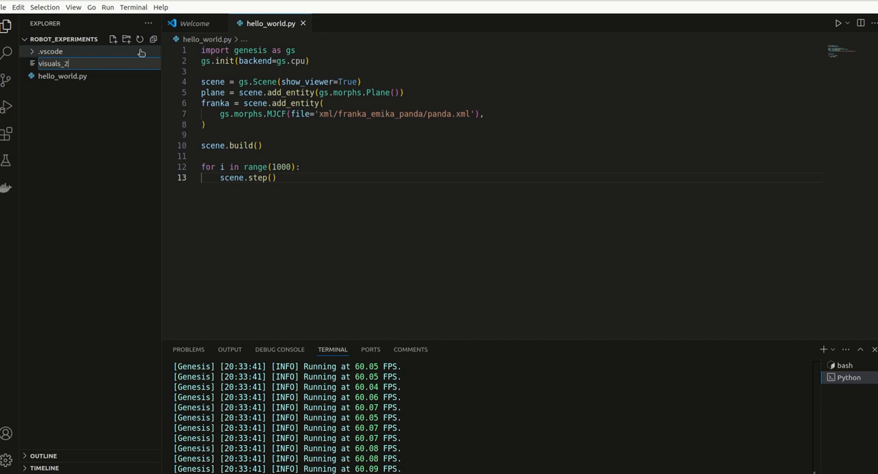
pyautogui.write('.py')
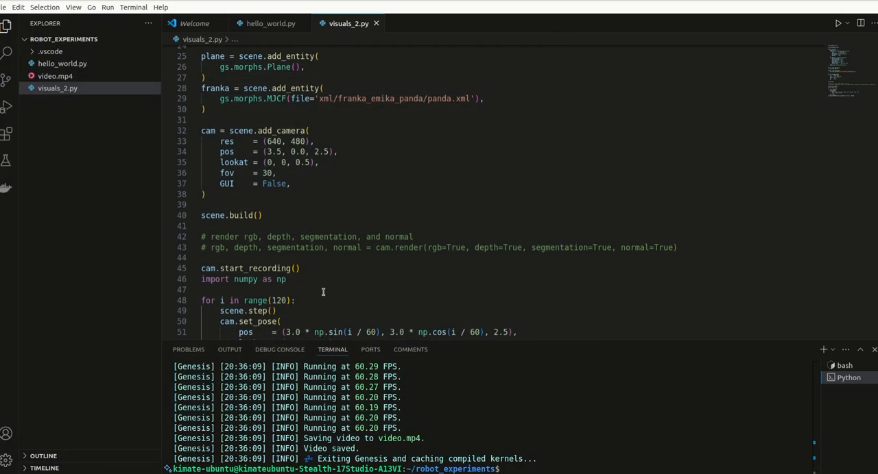
pyautogui.moveTo(360, 312)
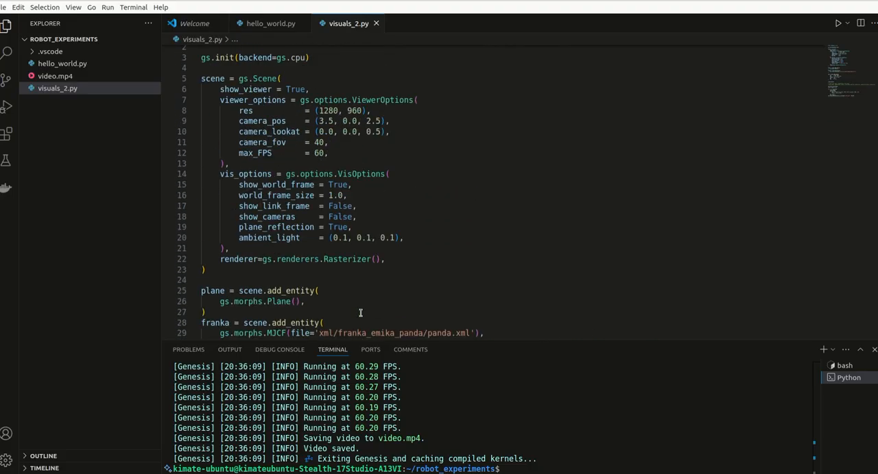
pyautogui.scroll(-3)
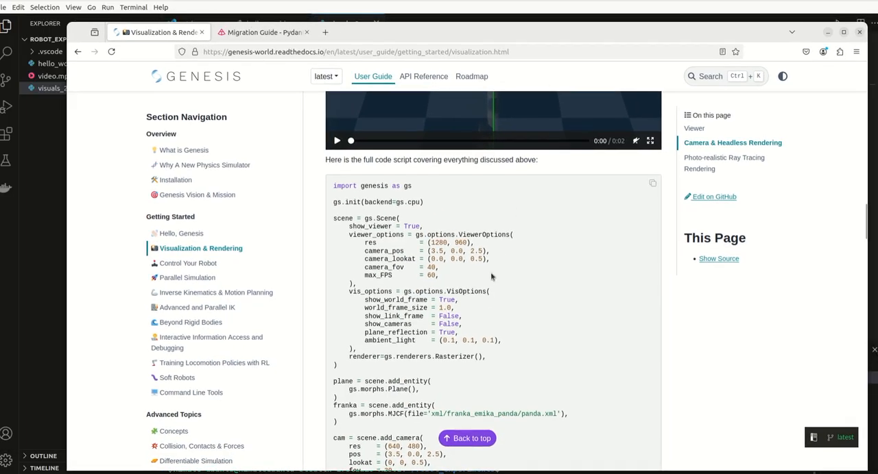
# Scroll the page back up to the Viewer section and into Camera & Headless Rendering.
pyautogui.scroll(-3)
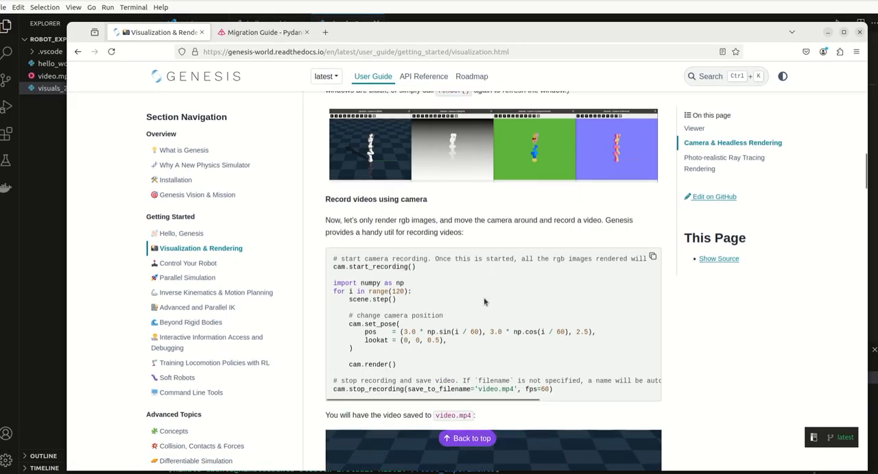
pyautogui.scroll(3)
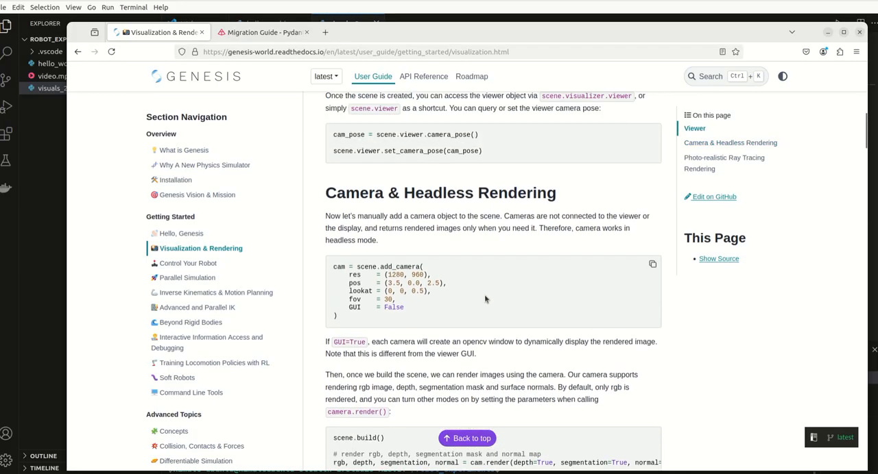
pyautogui.scroll(3)
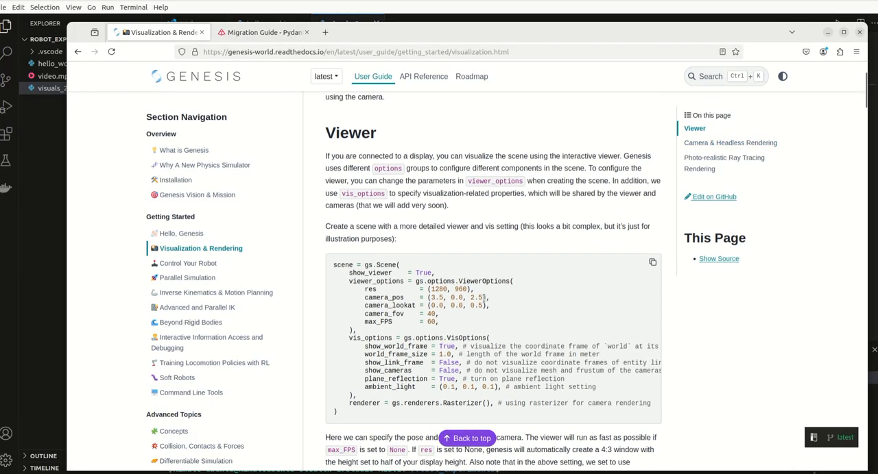
pyautogui.scroll(3)
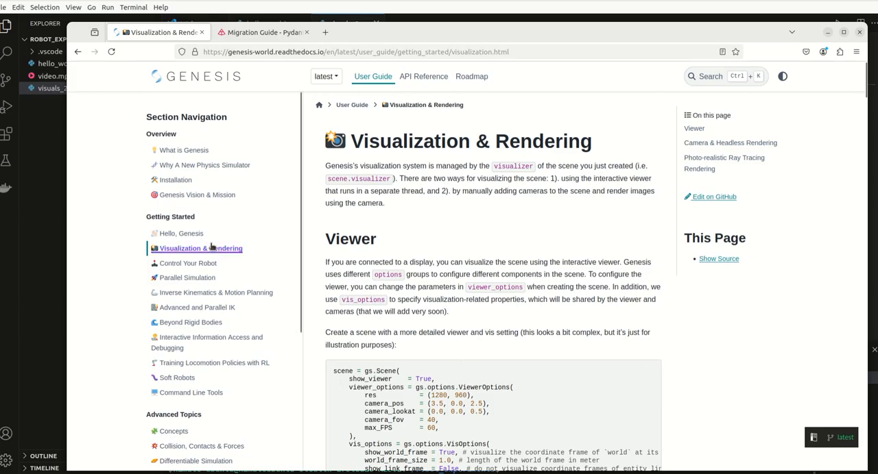
pyautogui.scroll(-3)
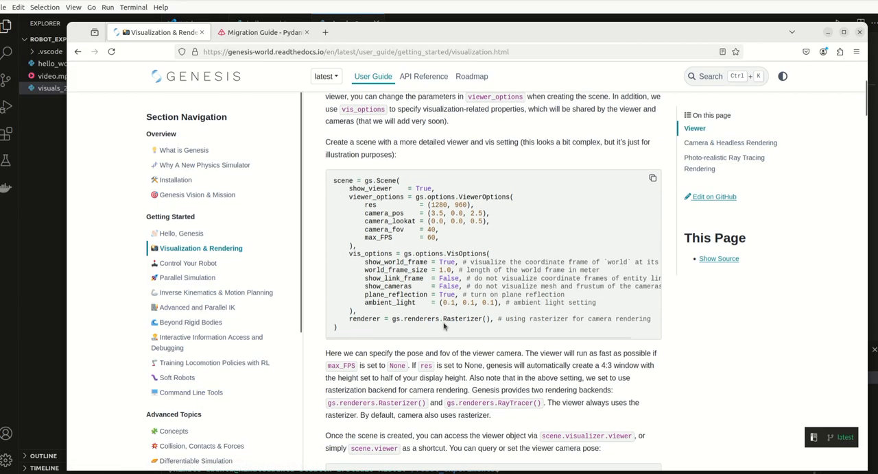
pyautogui.scroll(-3)
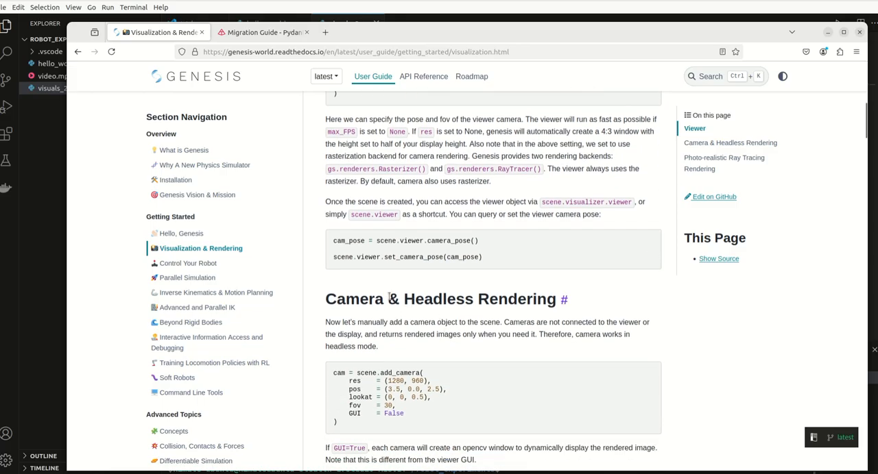
pyautogui.moveTo(405, 45)
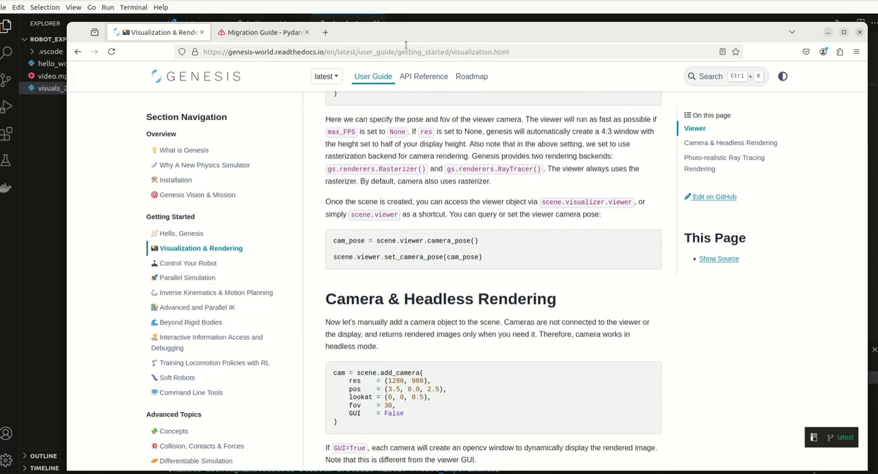
pyautogui.moveTo(397, 357)
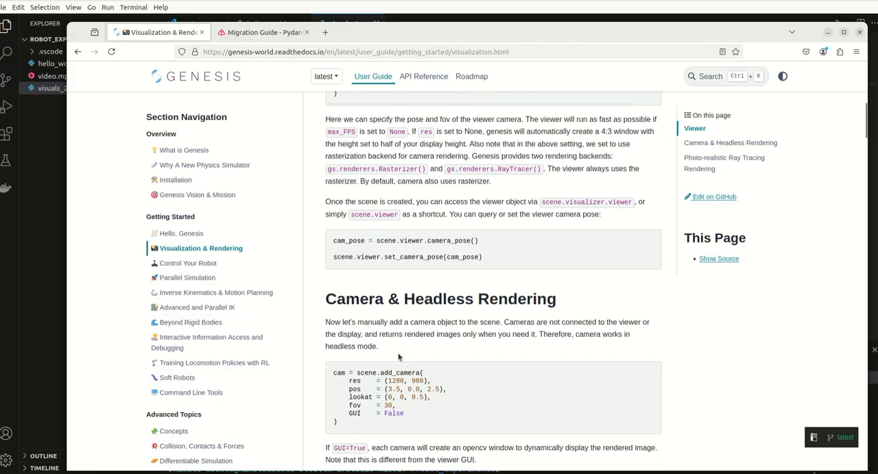